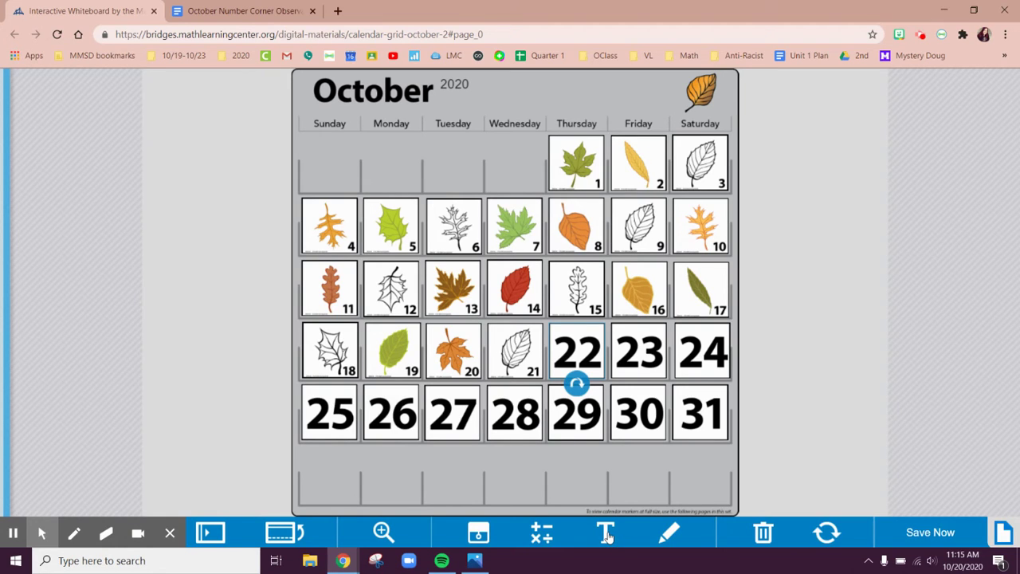
Add a 10/22/2020 text label and drag it left of the October calendar grid
left_click(605, 533)
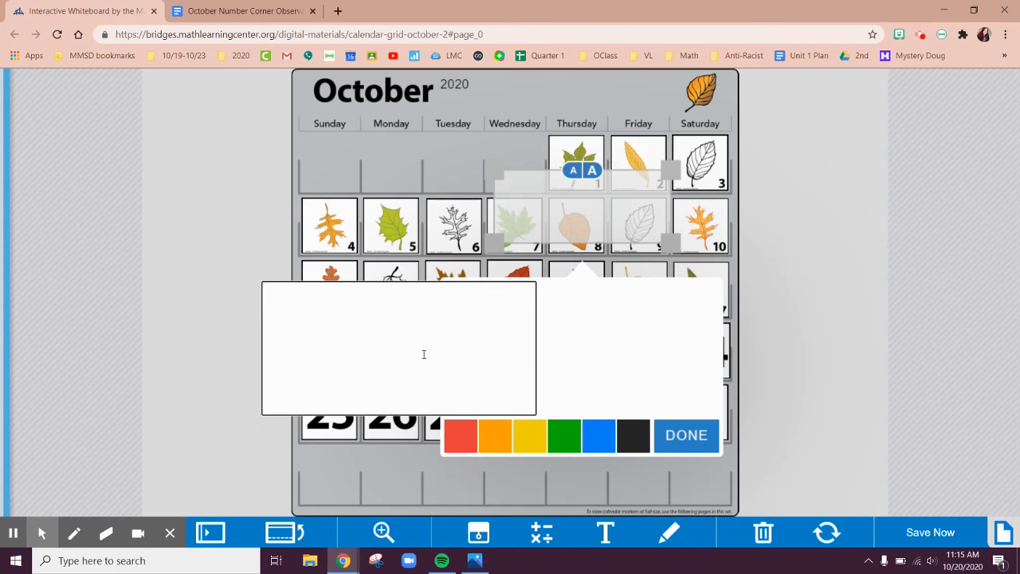
type("10")
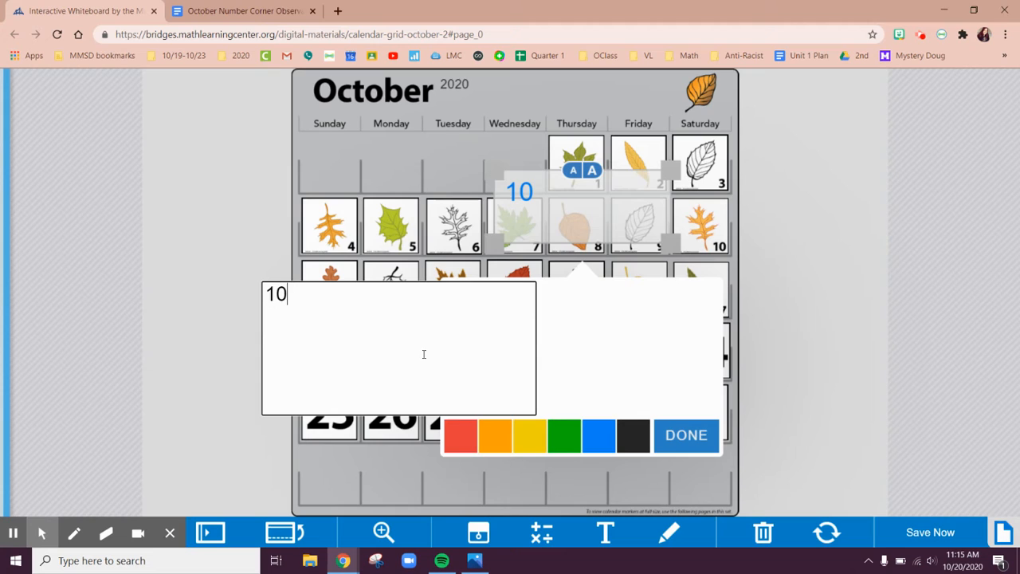
type("/")
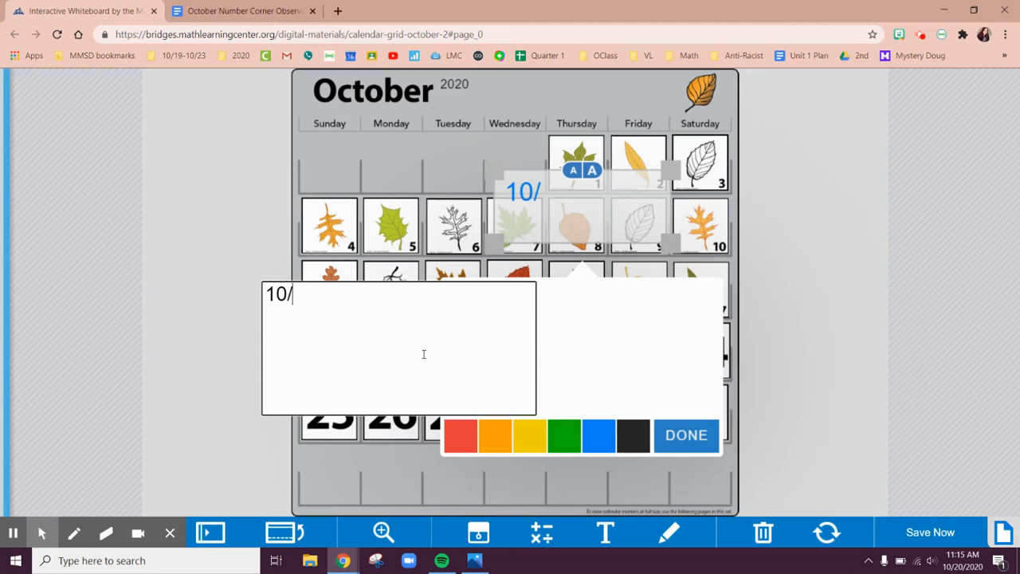
type("22")
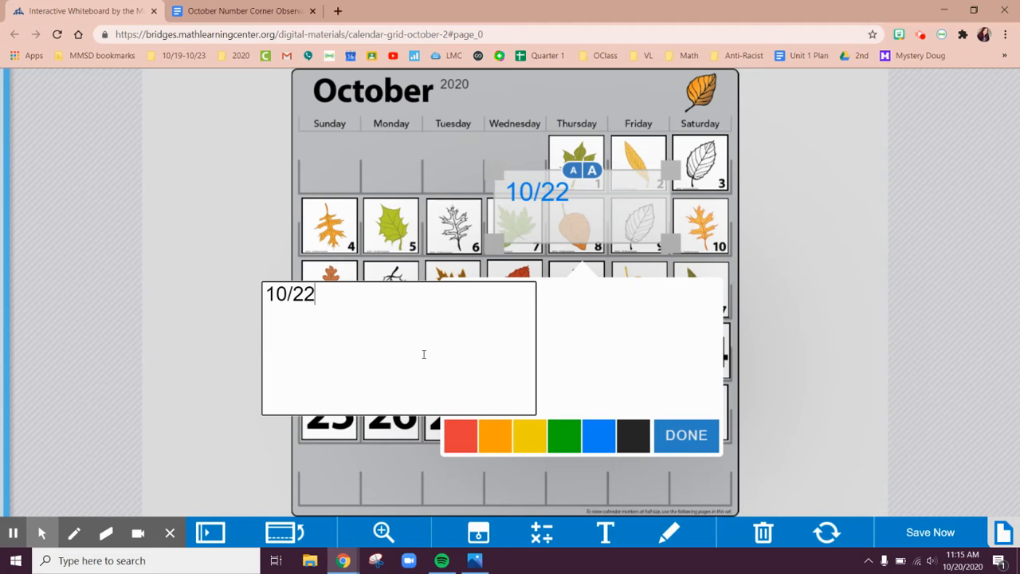
type("/2020")
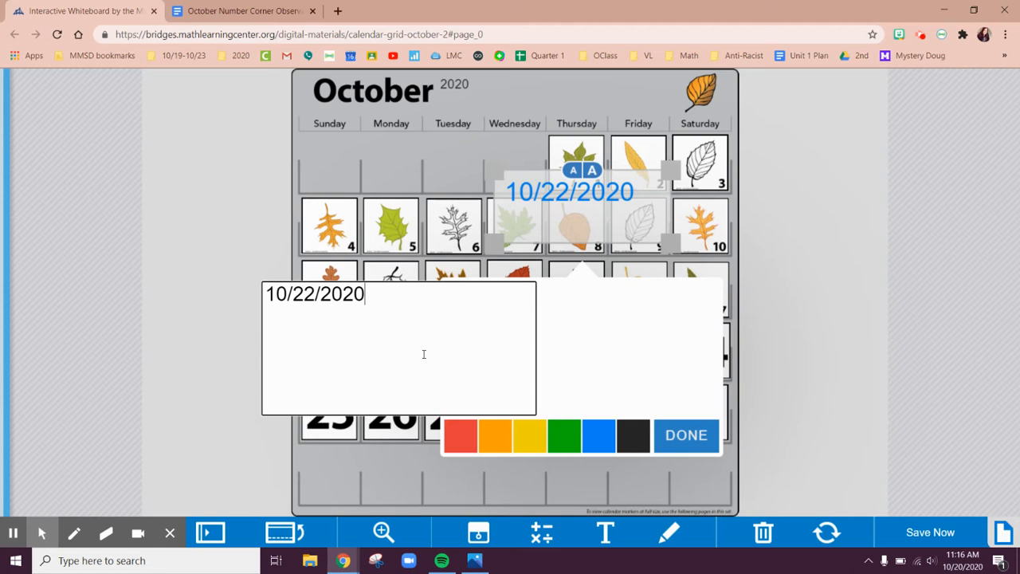
left_click(685, 436)
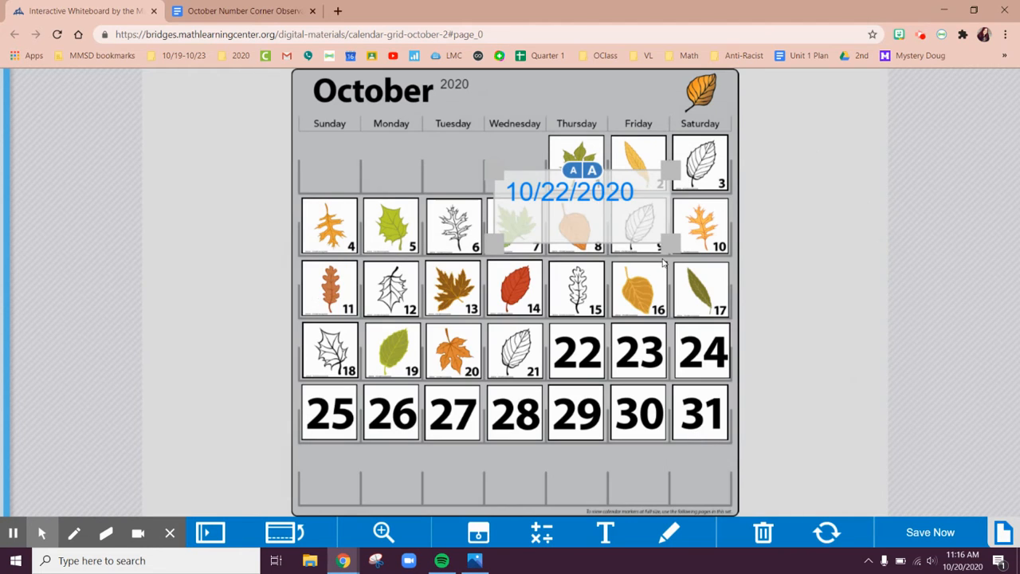
left_click_drag(569, 190, 252, 144)
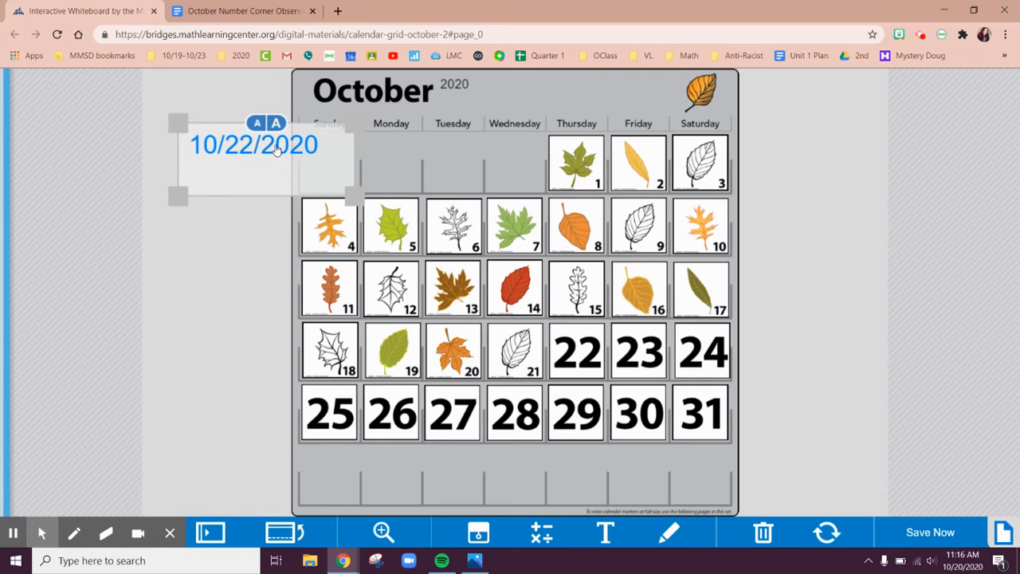
left_click(246, 291)
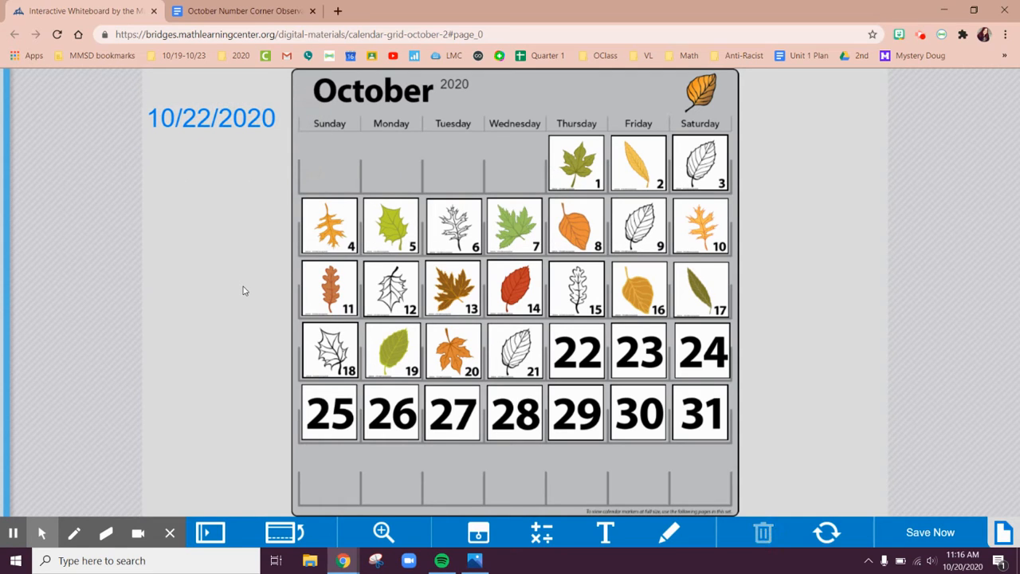
mouse_move(608, 328)
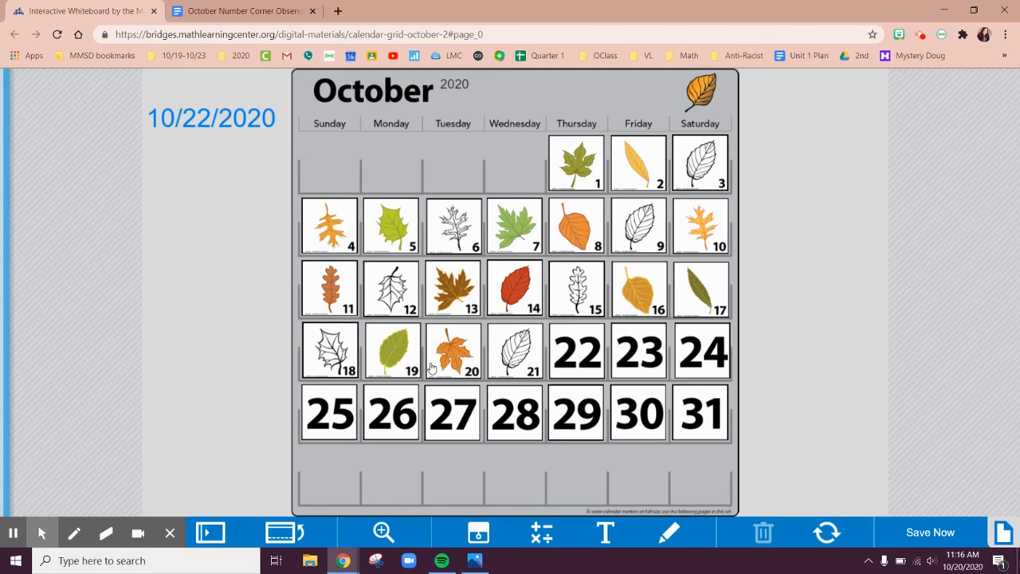
mouse_move(508, 274)
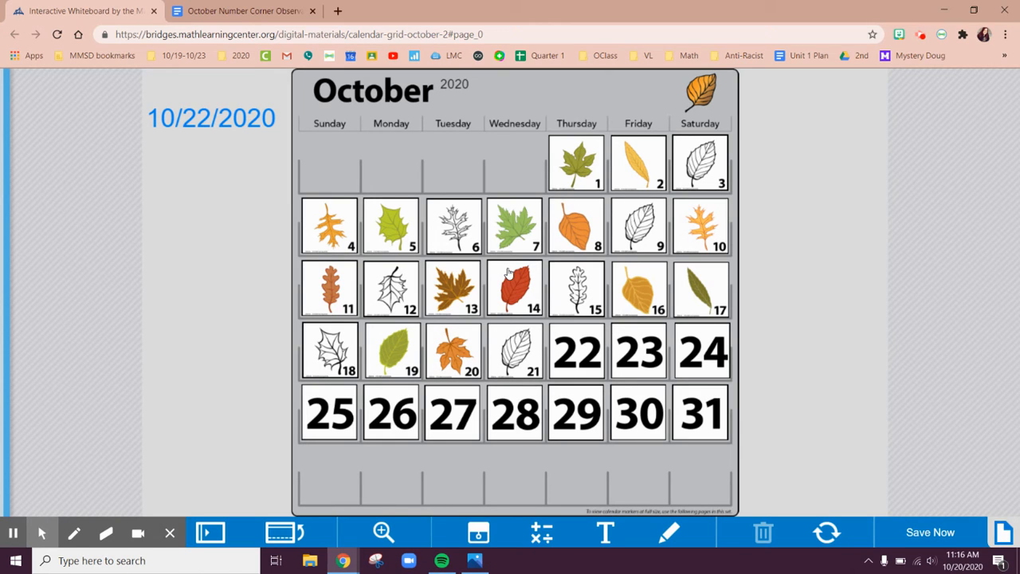
mouse_move(454, 157)
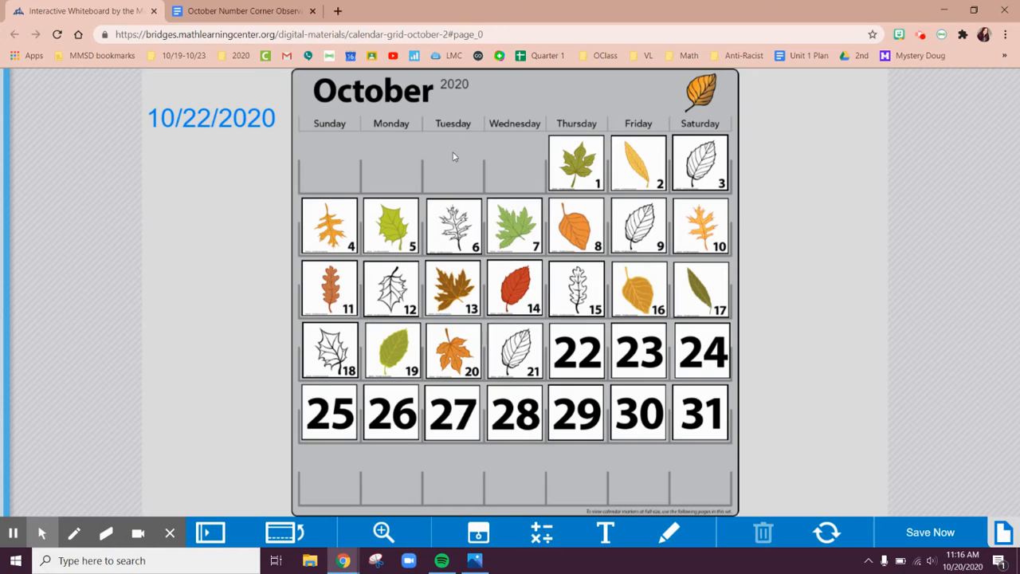
mouse_move(846, 277)
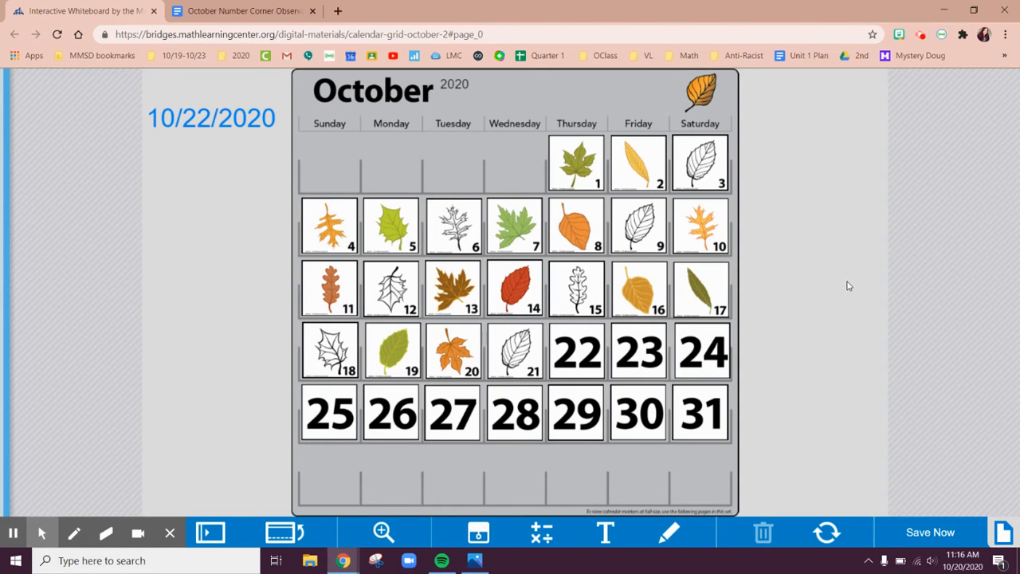
mouse_move(714, 414)
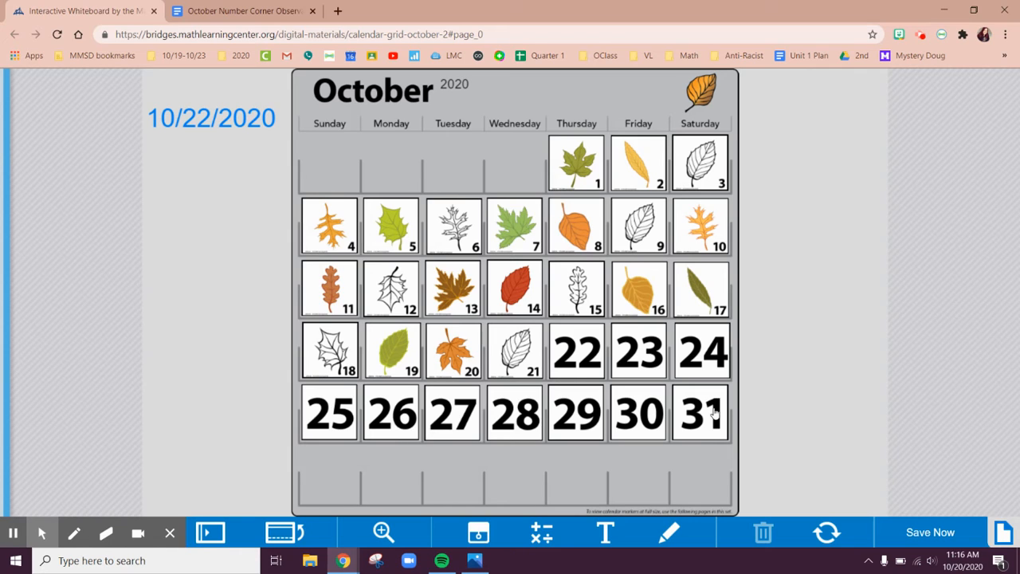
mouse_move(742, 451)
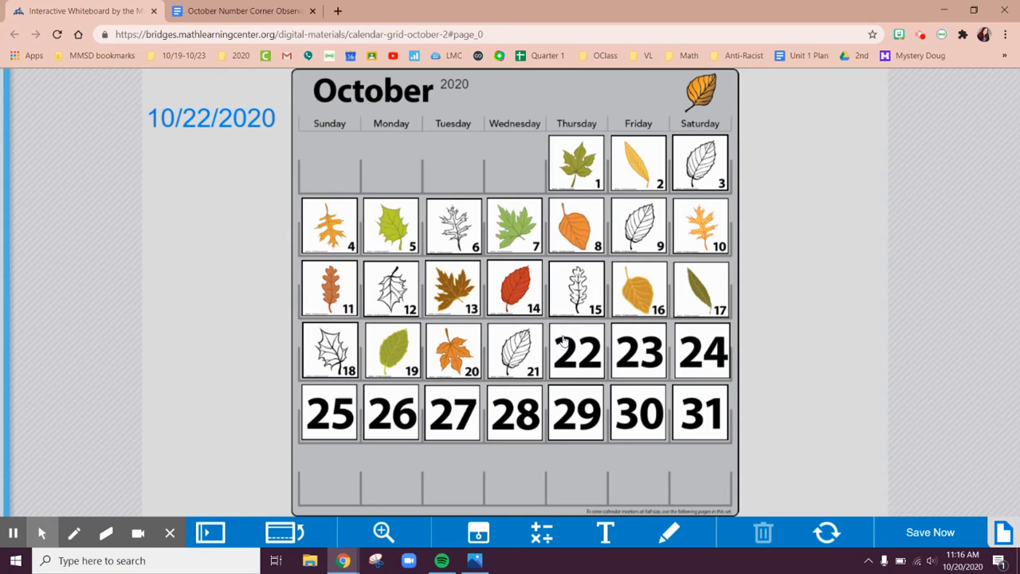
Save the whiteboard with Save Now on the bottom toolbar
left_click(930, 532)
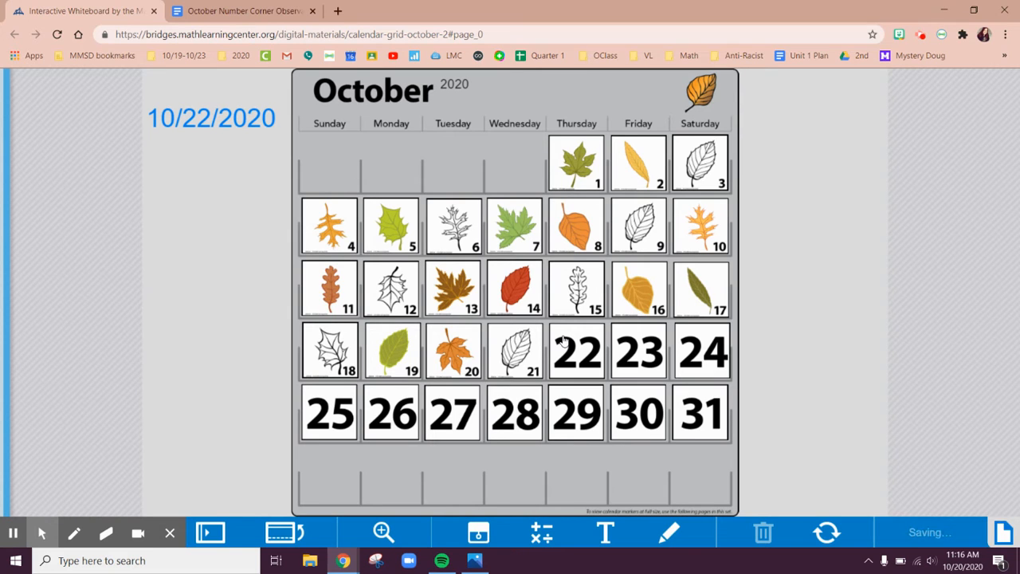
Switch to the observations doc and scroll down to day 22's empty Color cell
left_click(243, 12)
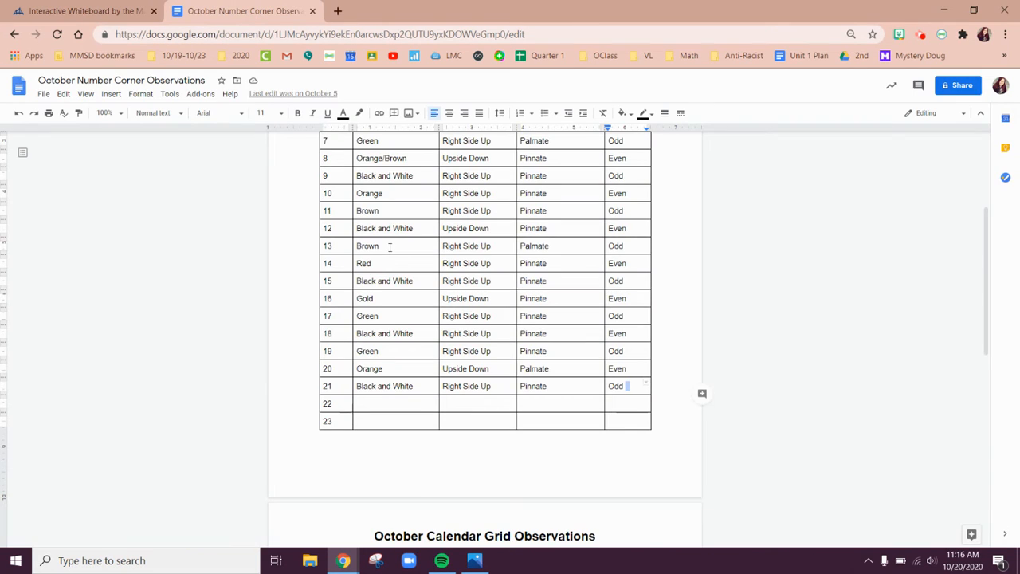
scroll("down", 3)
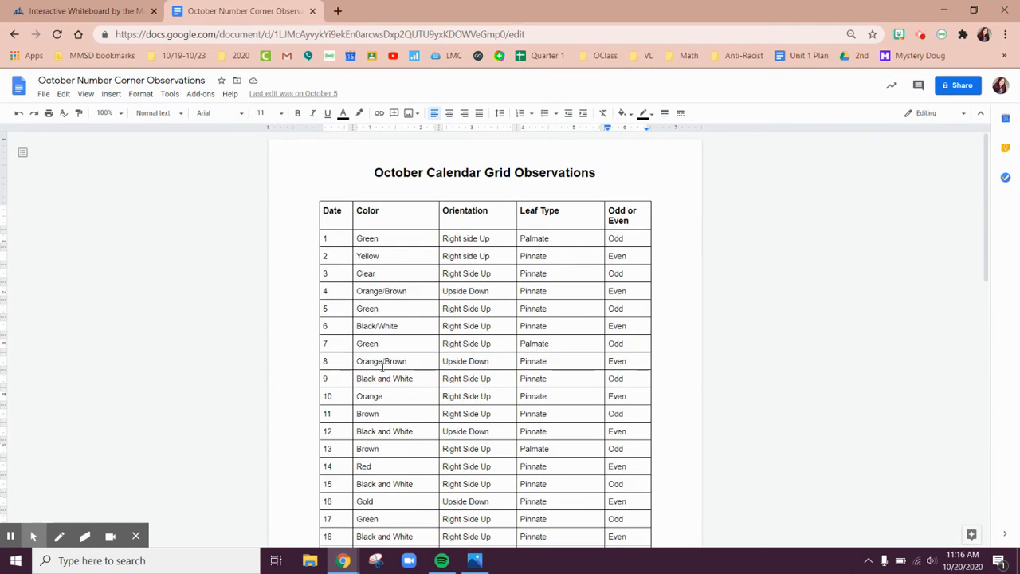
scroll("down", 3)
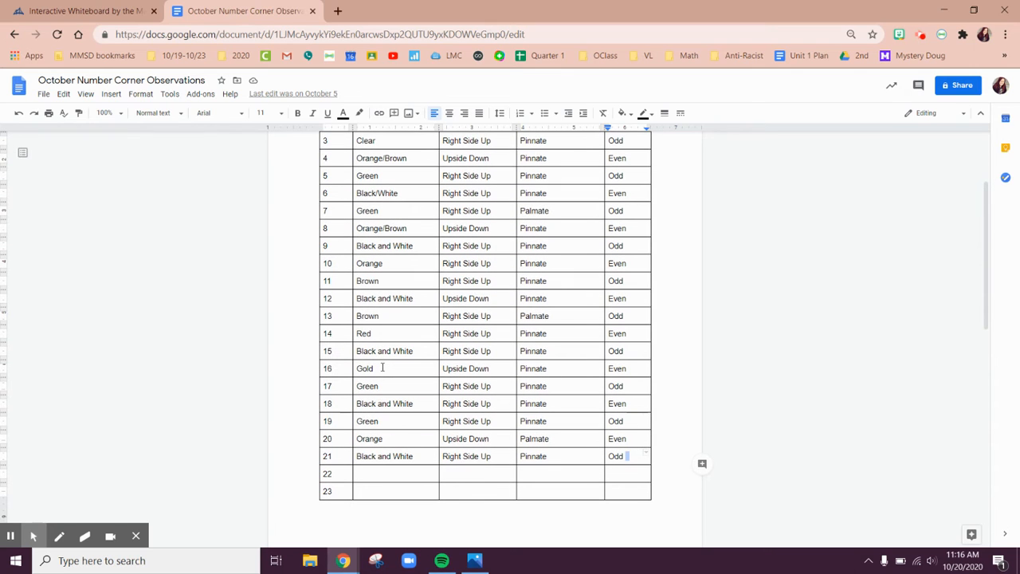
mouse_move(441, 368)
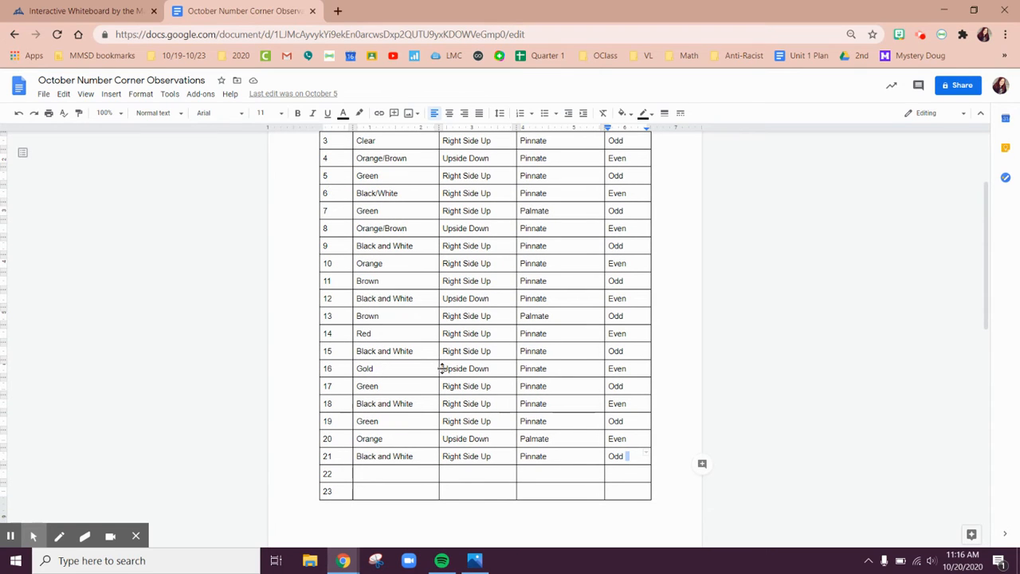
mouse_move(111, 15)
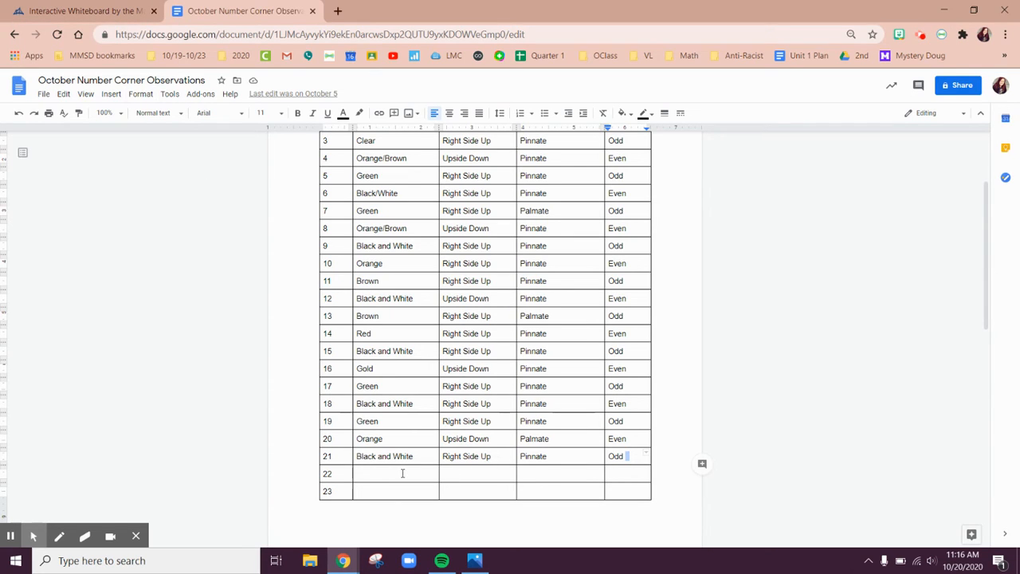
left_click(387, 473)
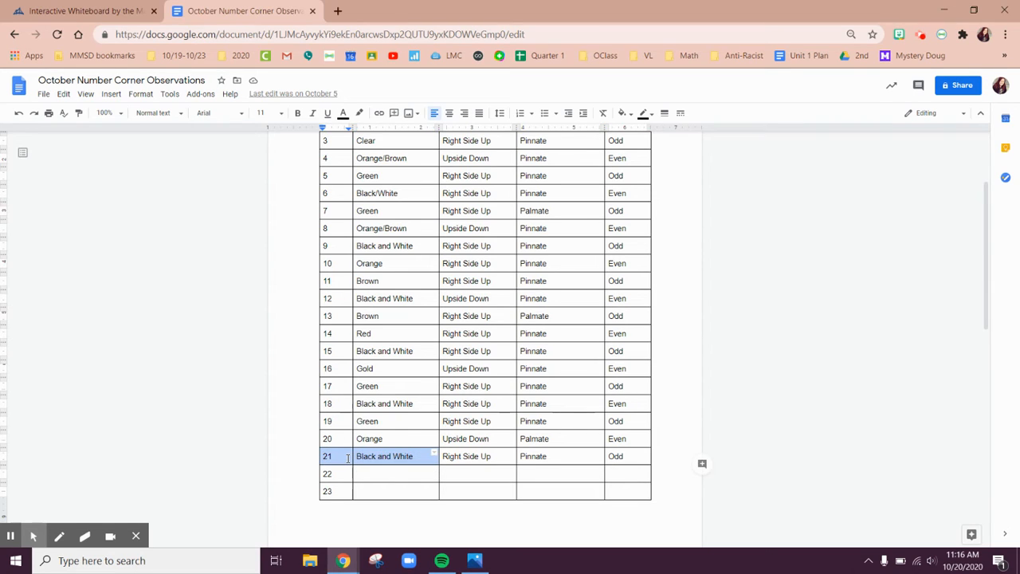
left_click(385, 474)
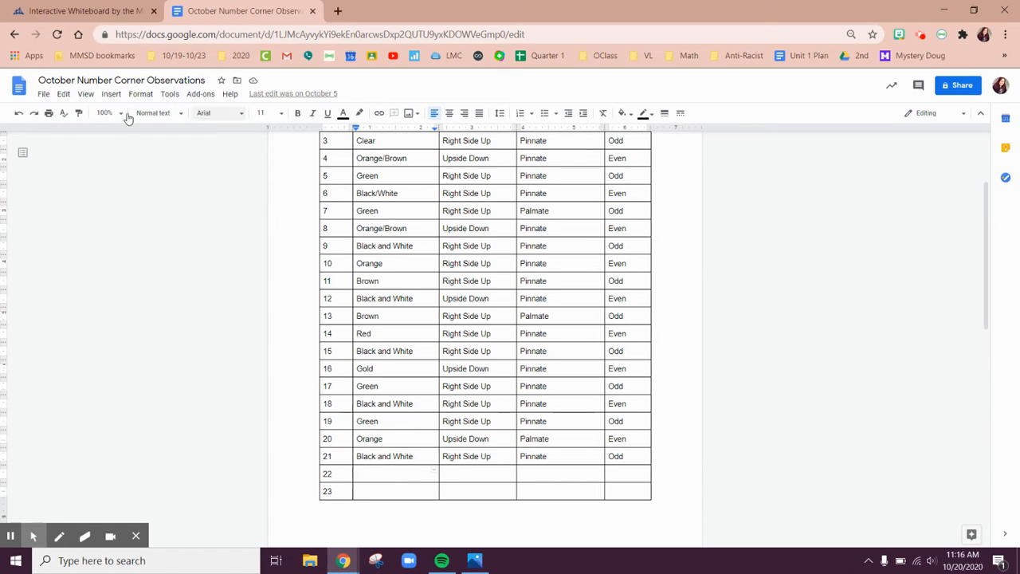
Zoom the observations document to 150% and select day 22's color cell
left_click(111, 113)
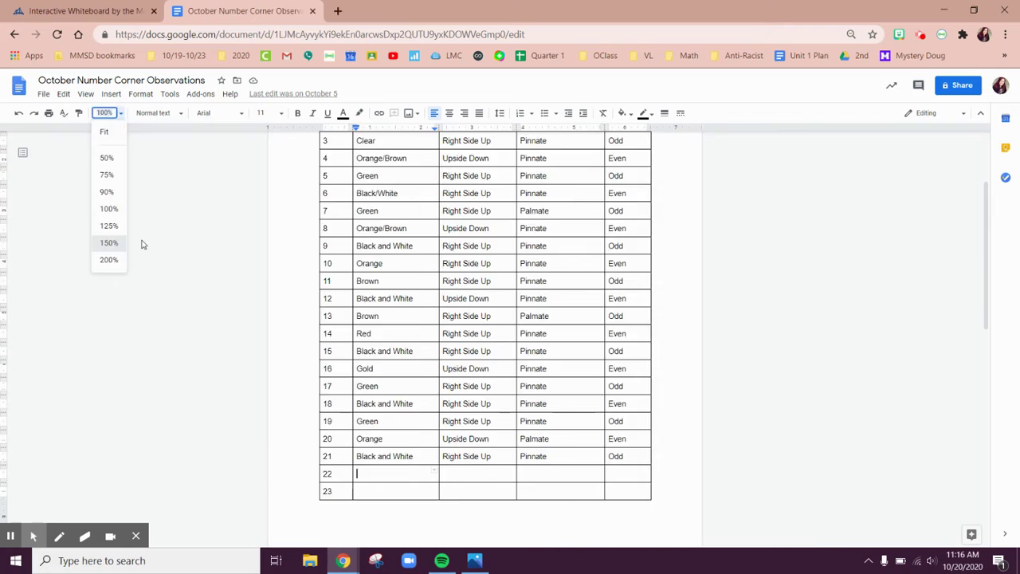
left_click(109, 242)
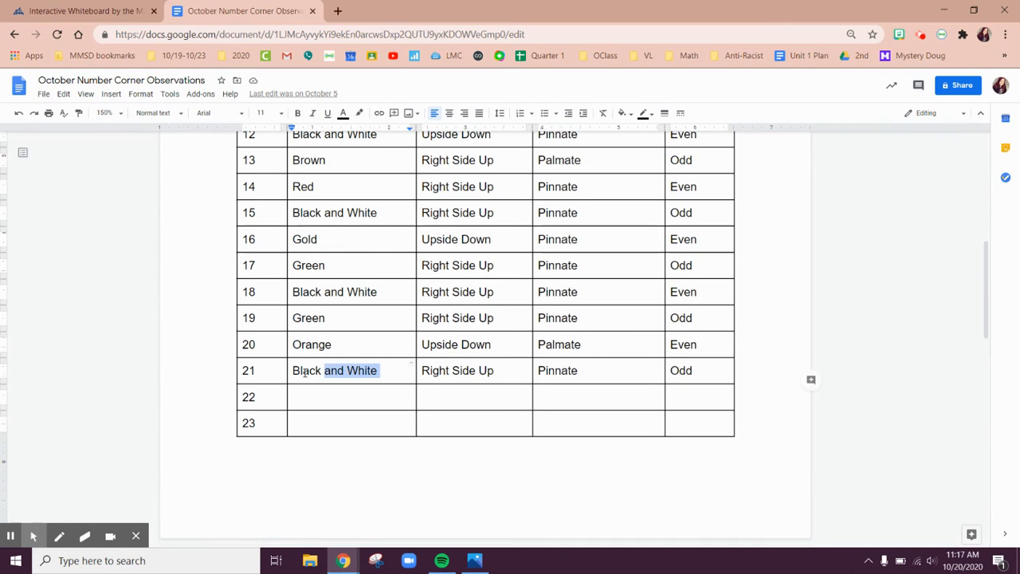
left_click(305, 396)
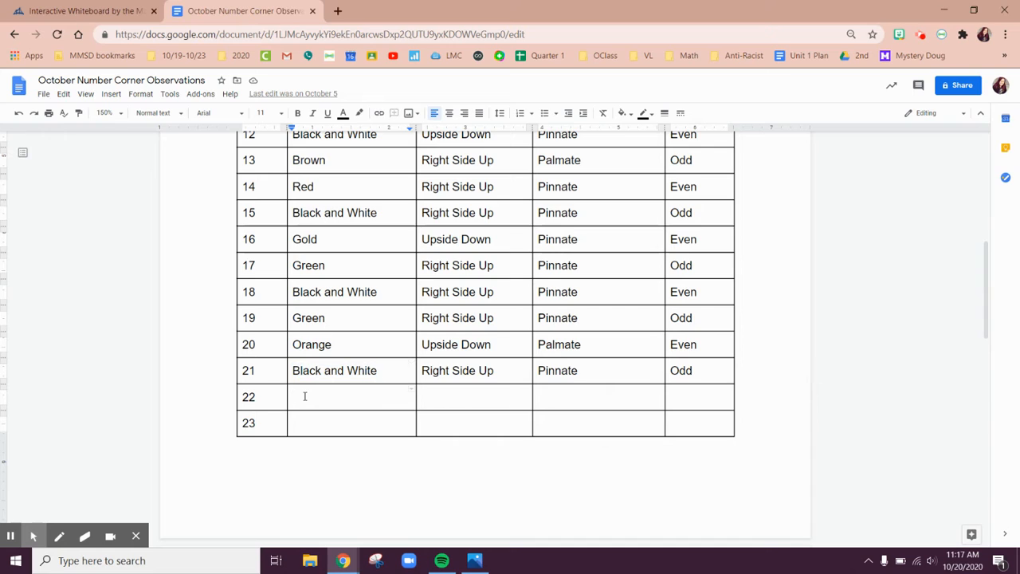
Review the day 20 and 21 entries, then return to the whiteboard tab
double_click(492, 370)
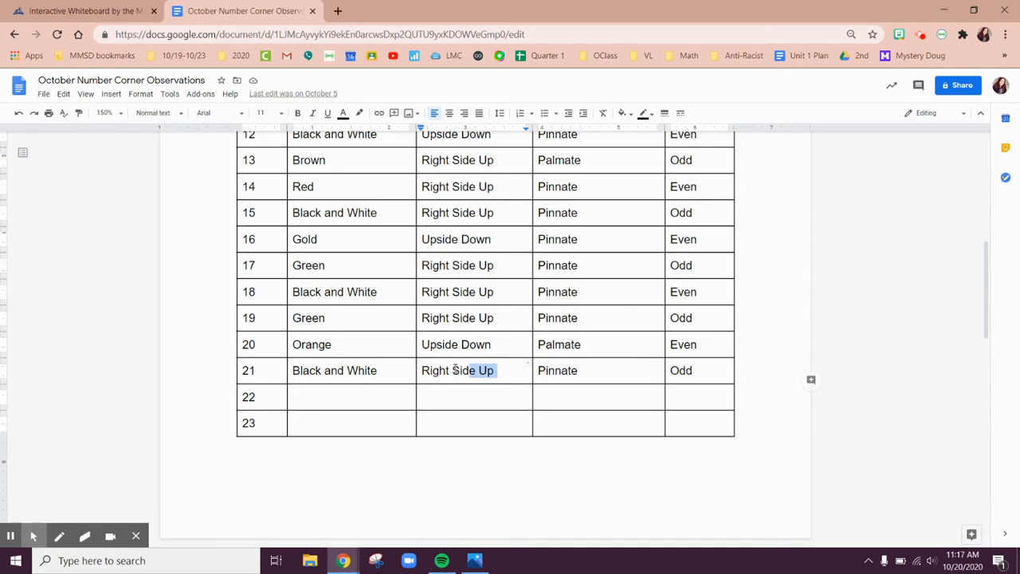
left_click(494, 344)
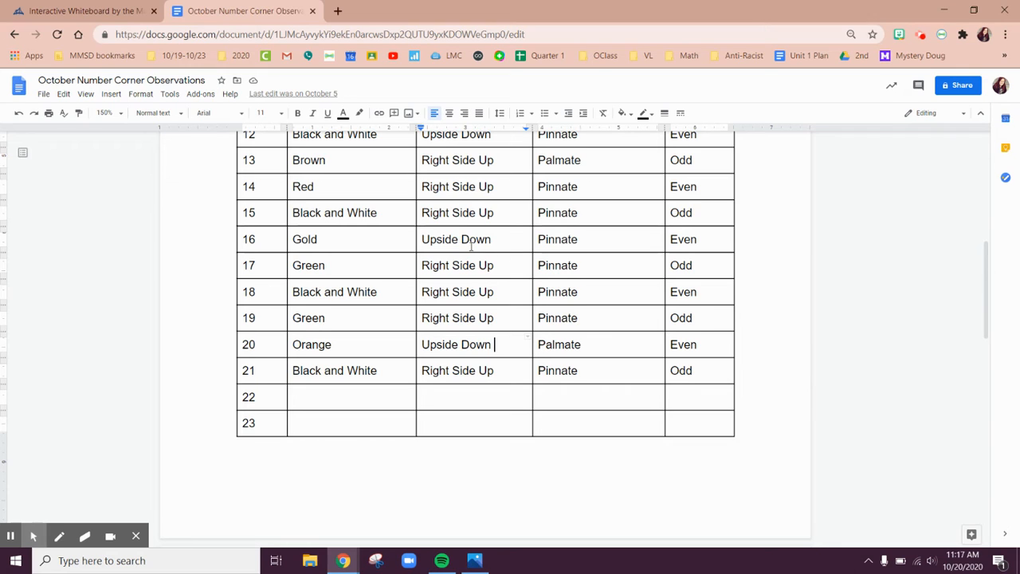
right_click(464, 344)
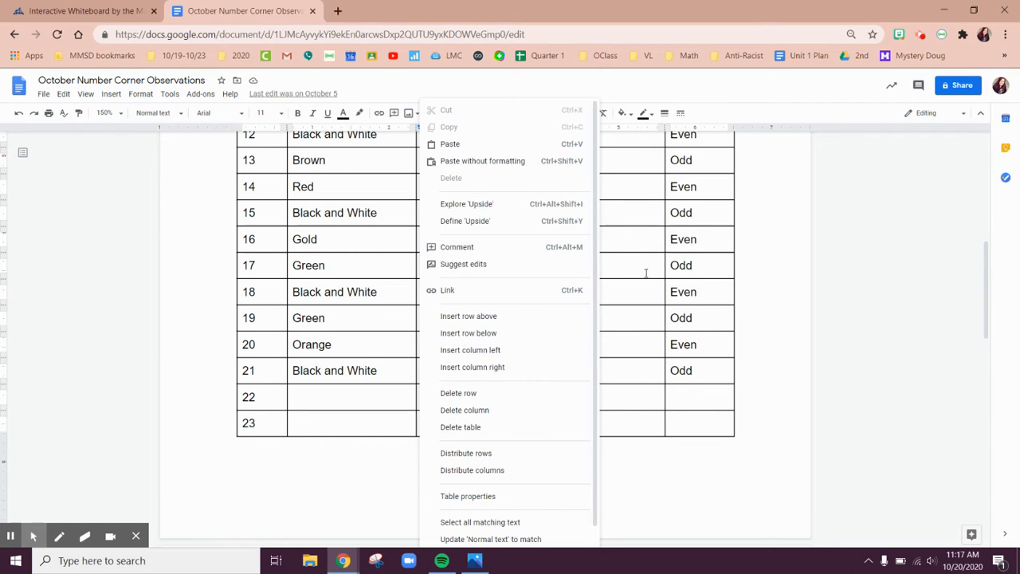
left_click(456, 240)
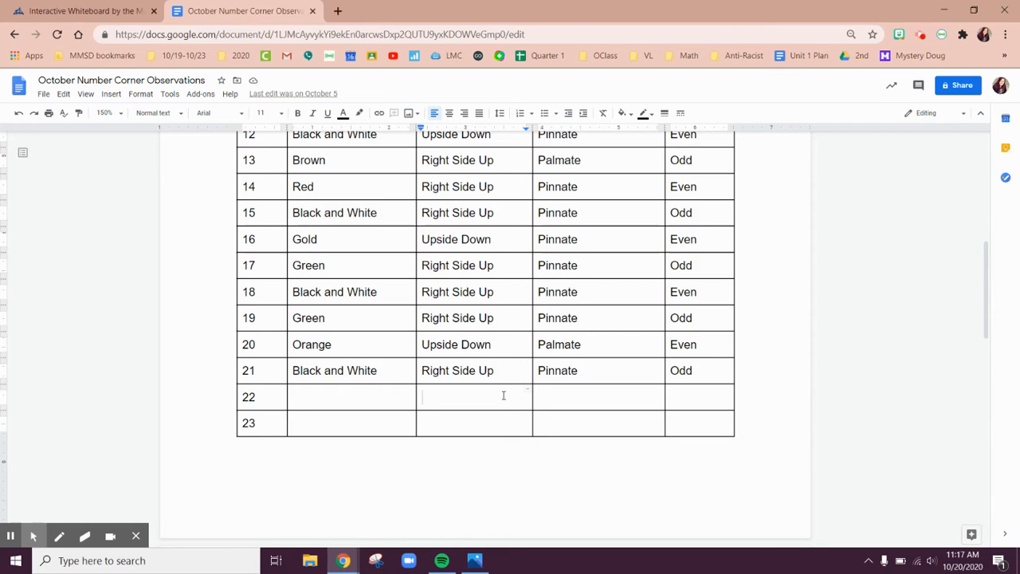
mouse_move(604, 371)
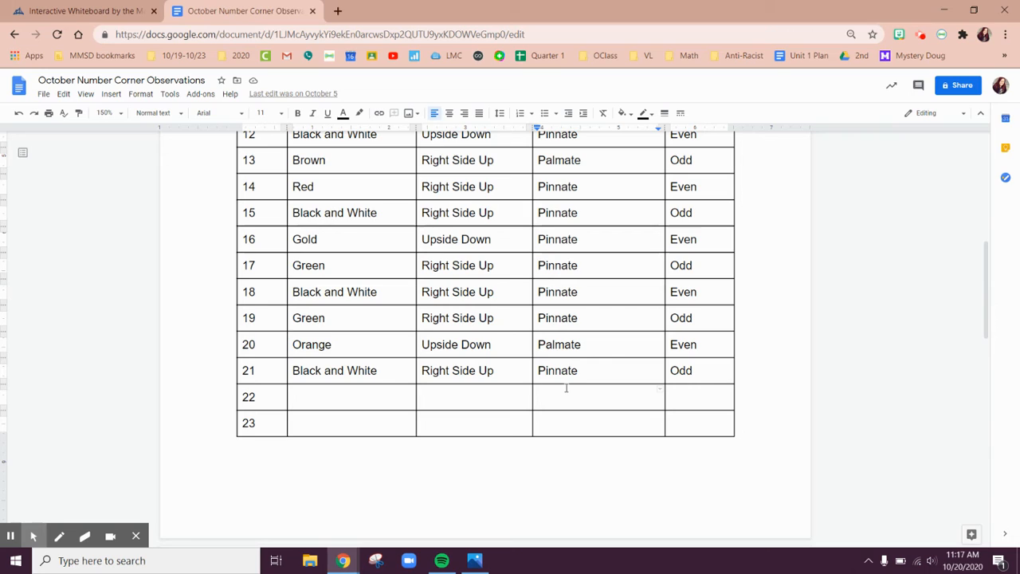
left_click(585, 344)
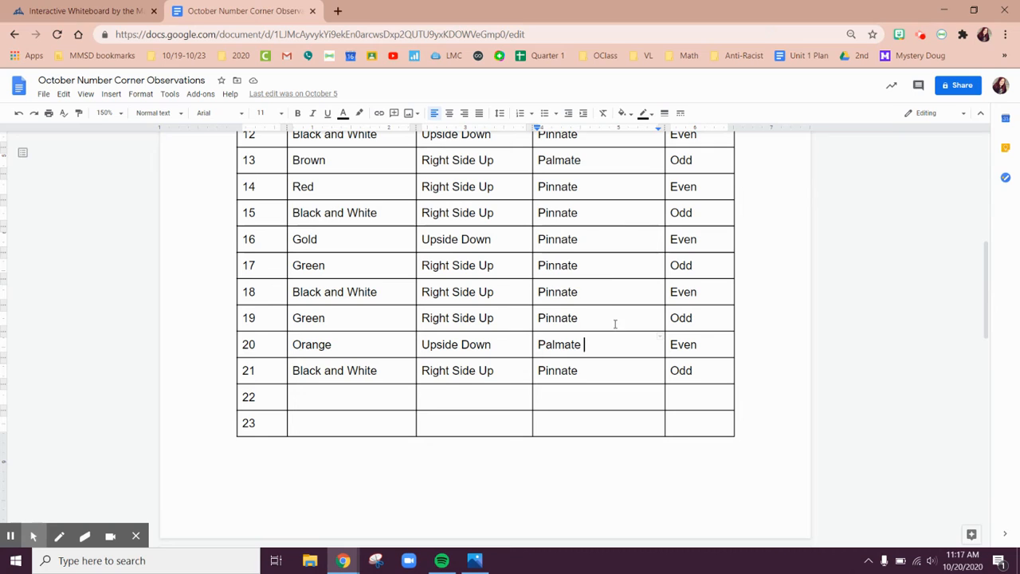
mouse_move(593, 345)
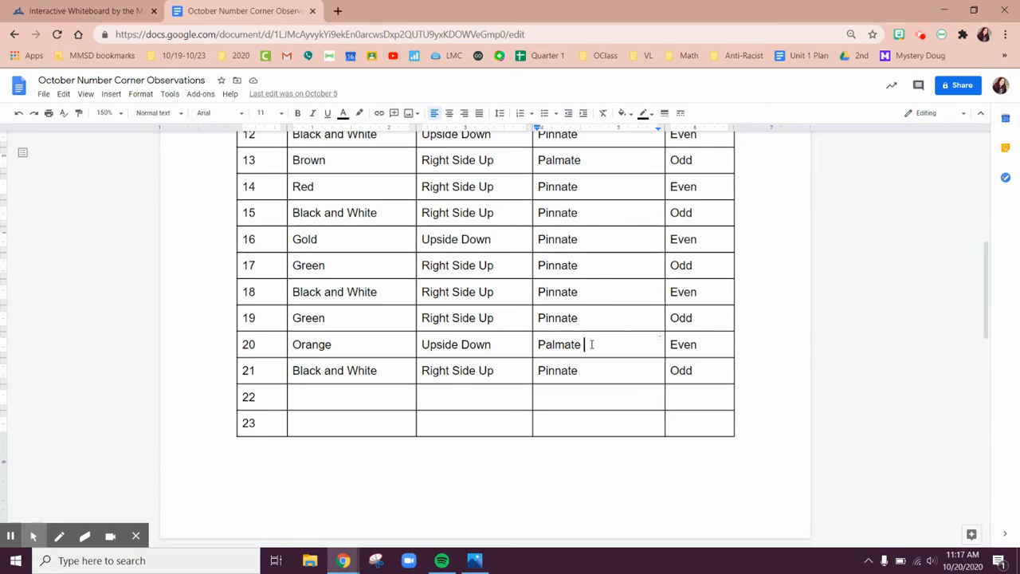
left_click_drag(456, 345, 559, 344)
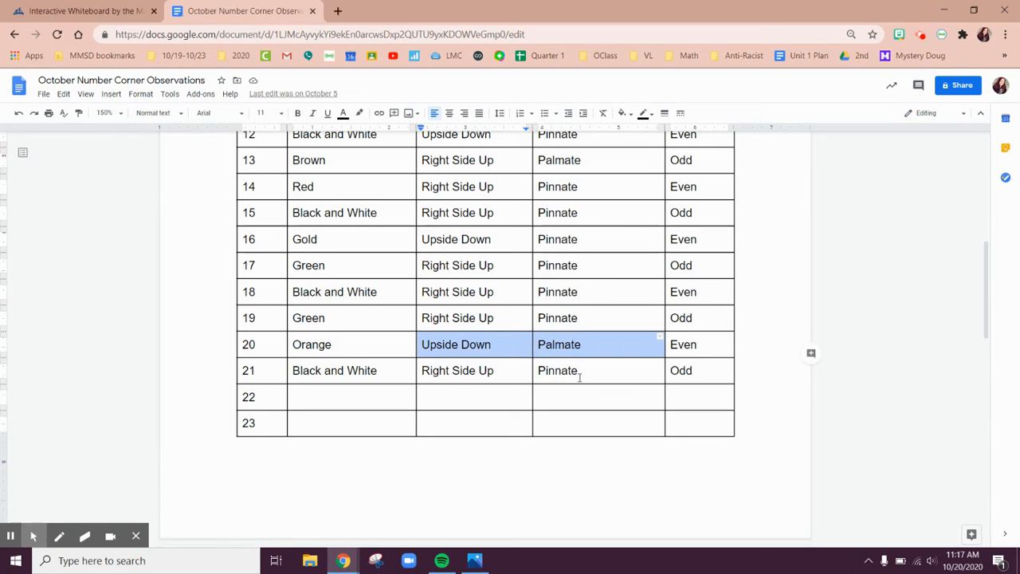
left_click(583, 396)
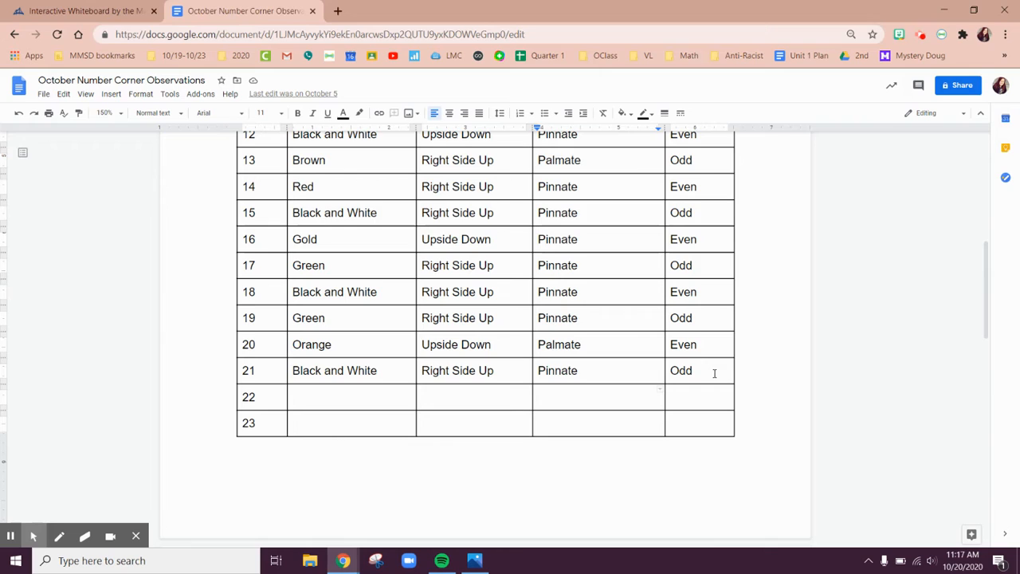
right_click(693, 371)
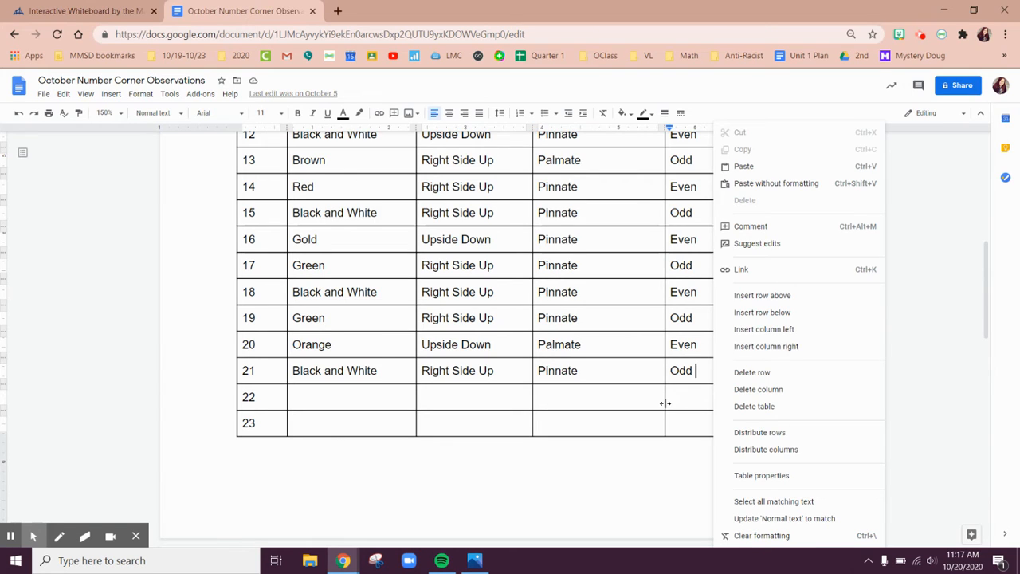
left_click(695, 397)
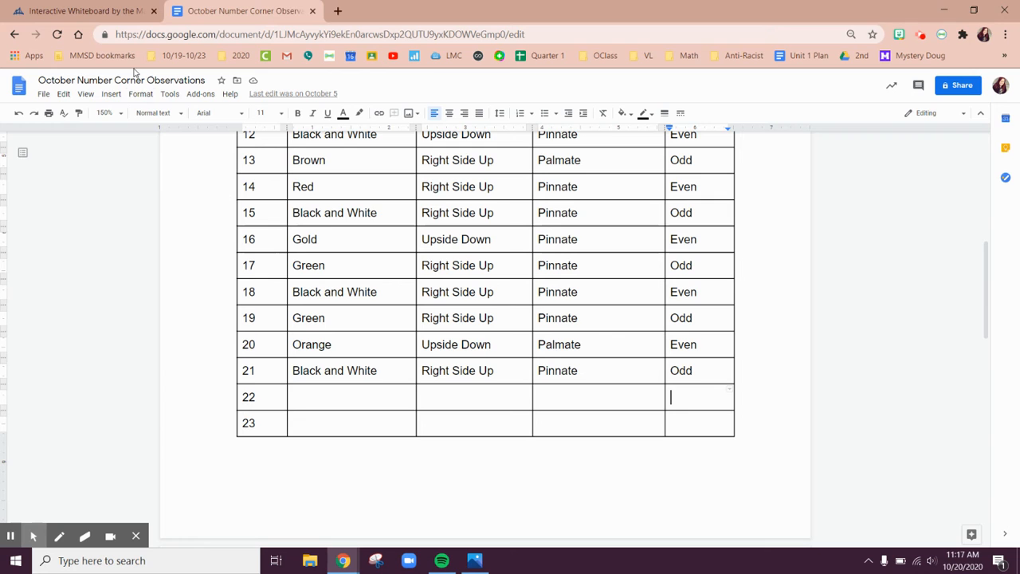
left_click(88, 13)
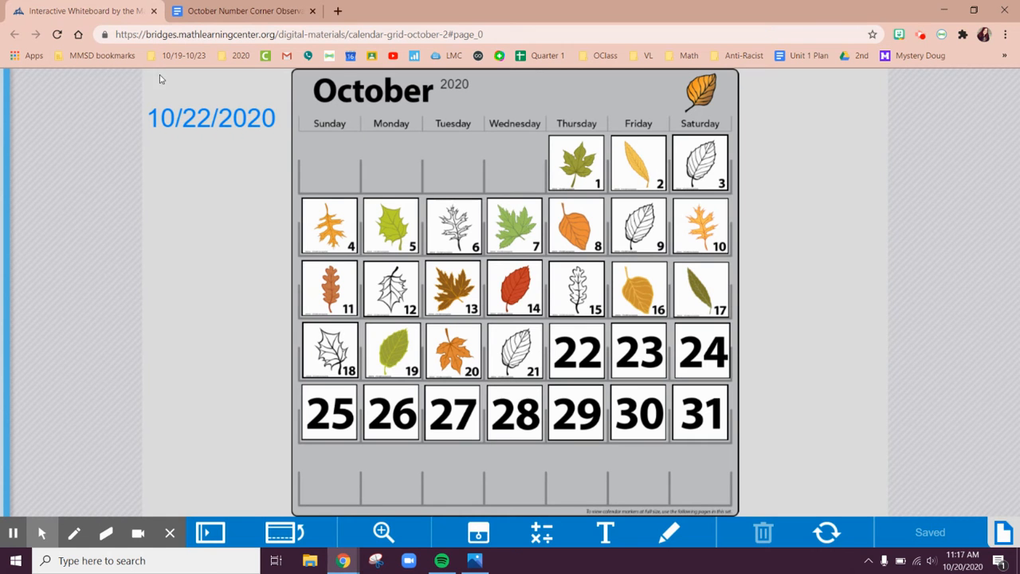
mouse_move(582, 373)
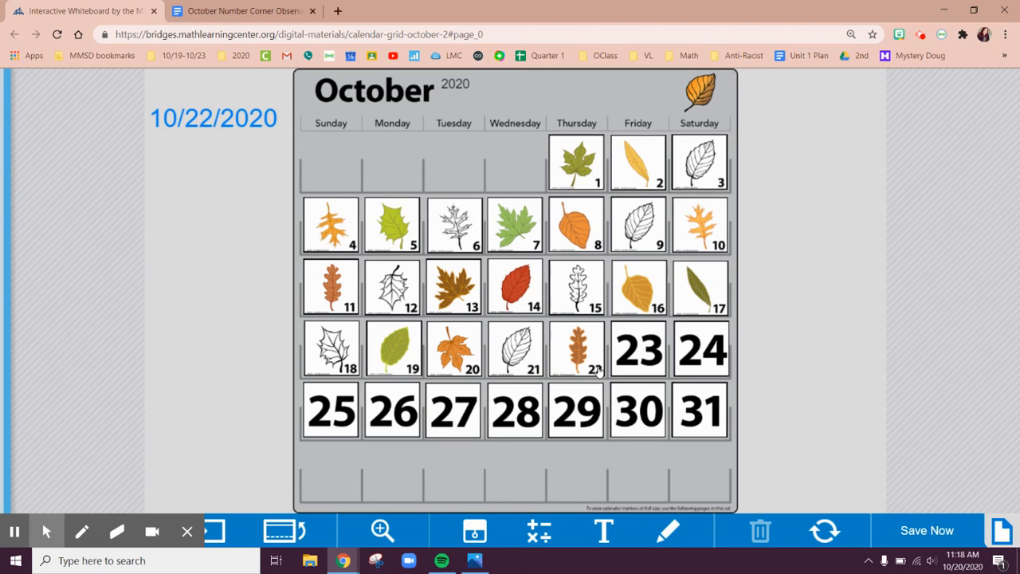
mouse_move(583, 367)
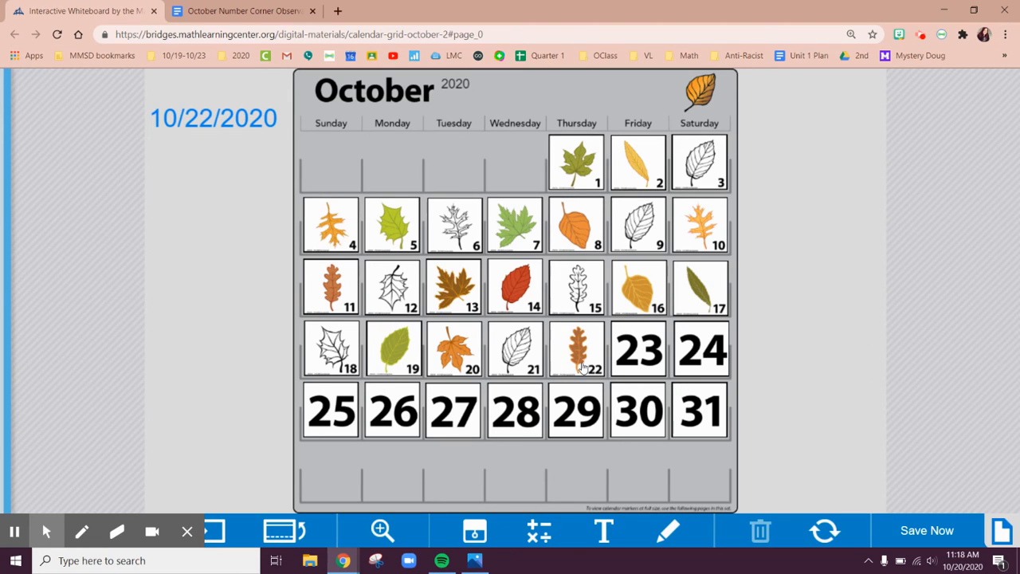
Flip the day 22 marker to show its leaf picture on the October grid
left_click(926, 530)
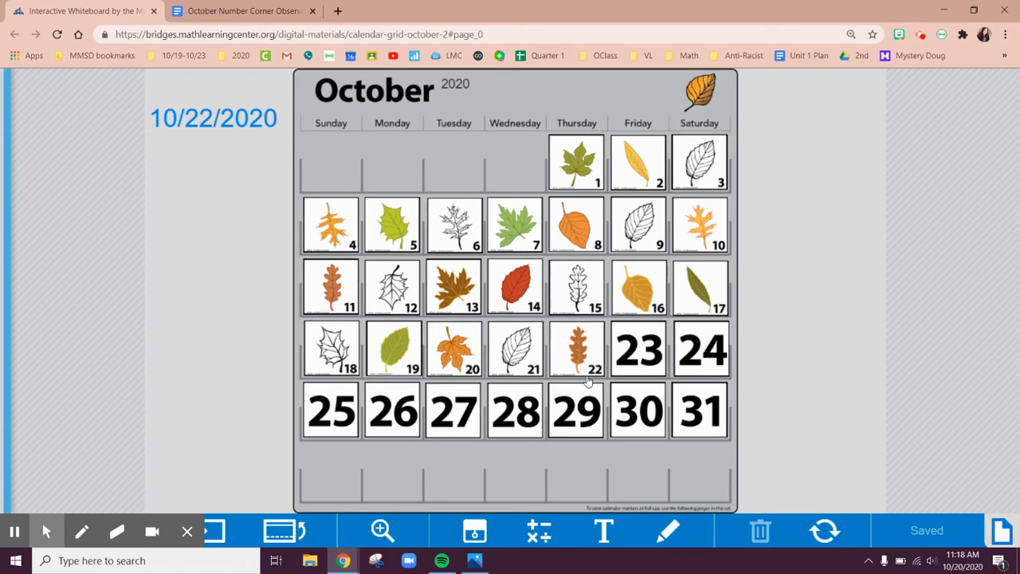
mouse_move(345, 281)
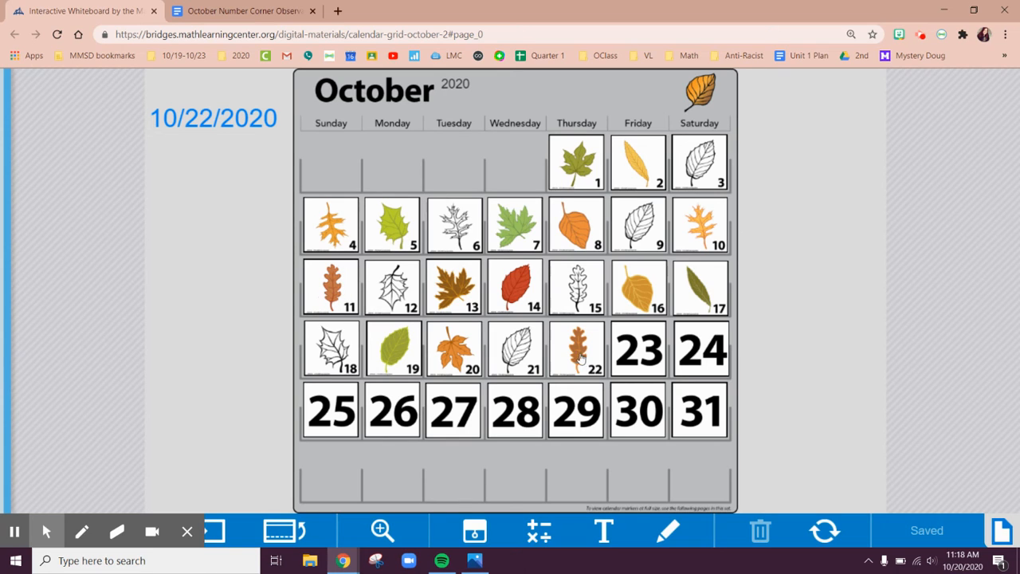
mouse_move(611, 344)
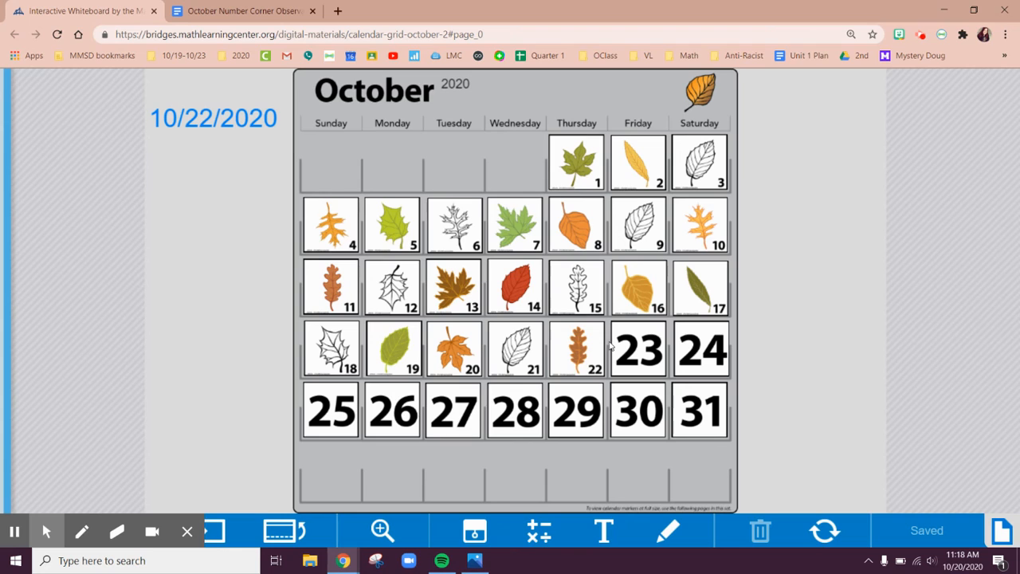
mouse_move(539, 251)
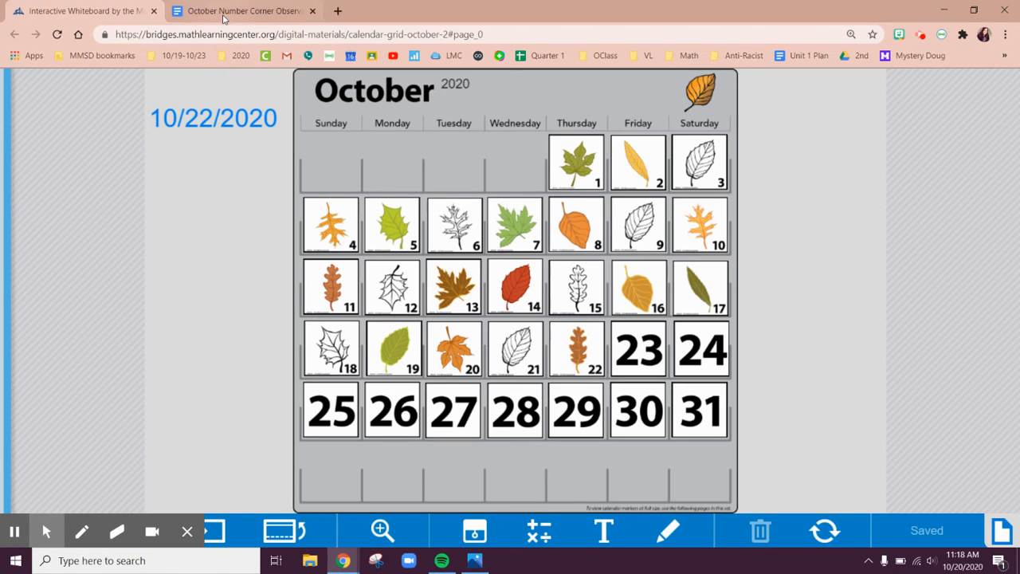
Fill day 22's row with Brown, Right Side Up and Pinnate, checking the whiteboard
left_click(247, 11)
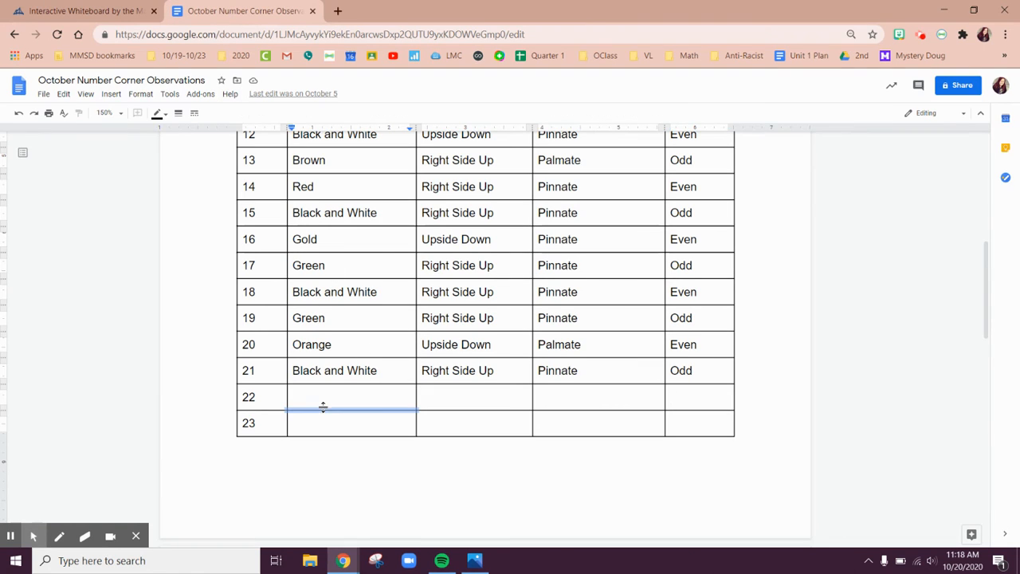
left_click(323, 397)
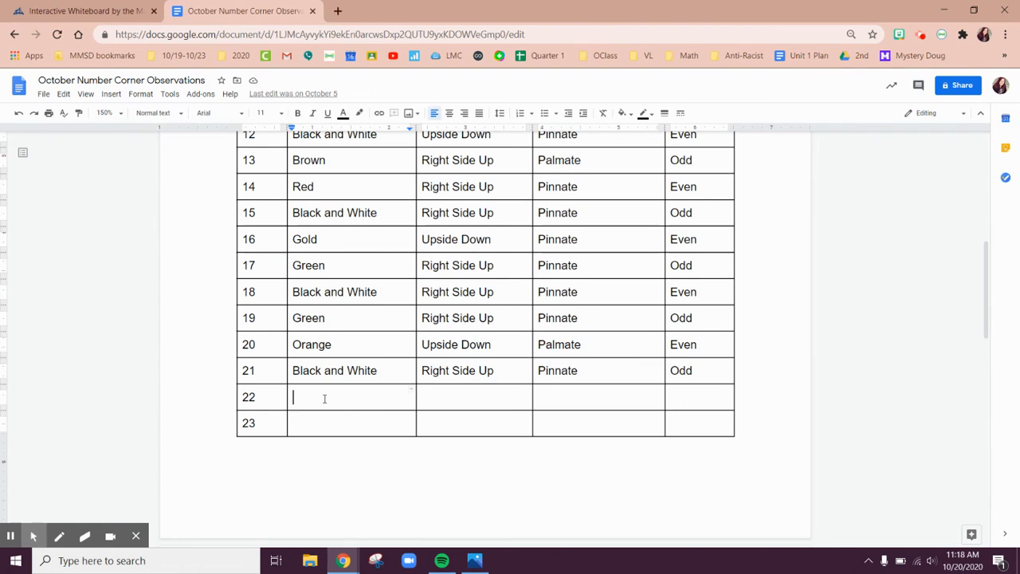
type("Brown")
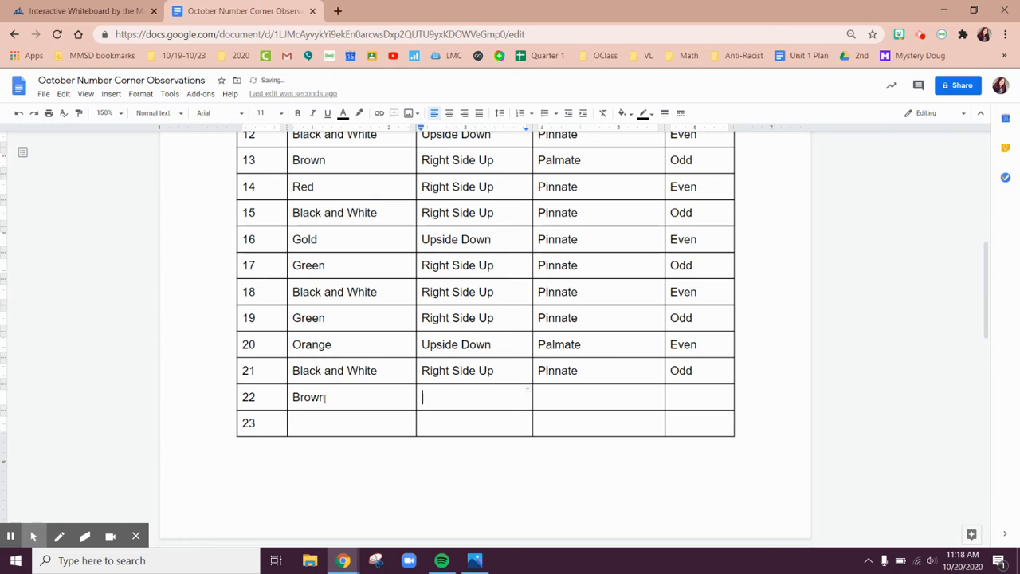
type("Right")
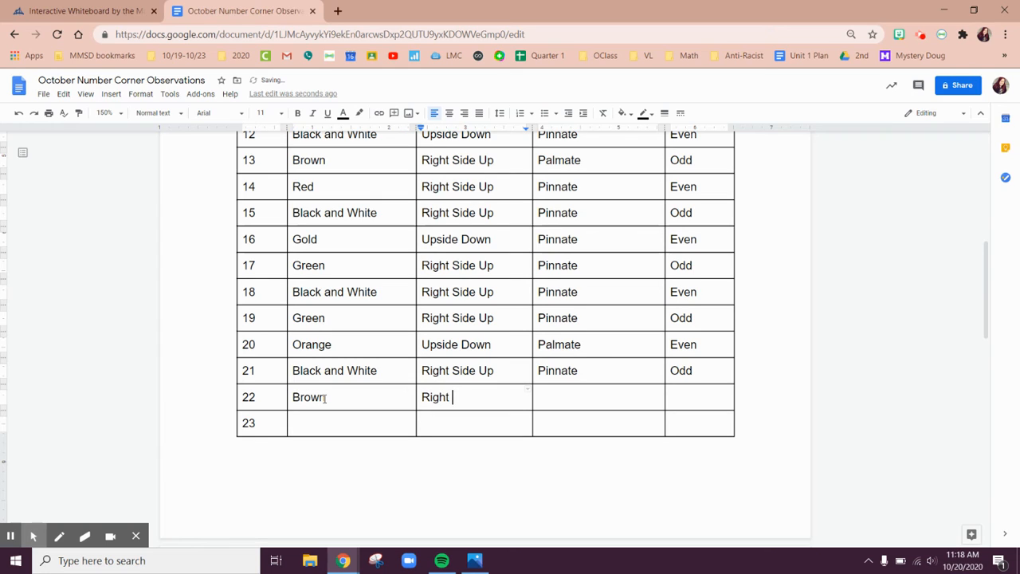
type("Side Up")
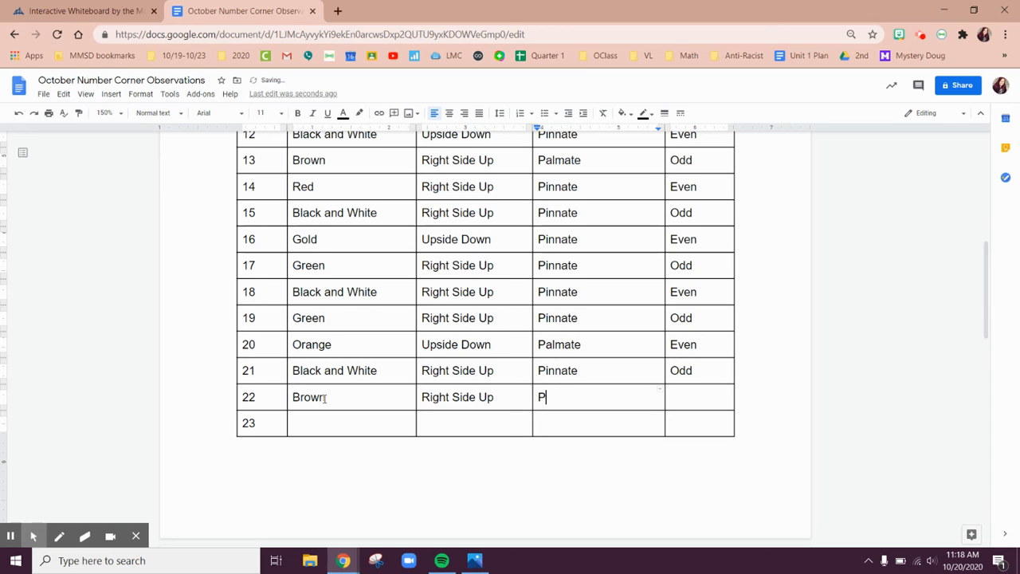
type("innate")
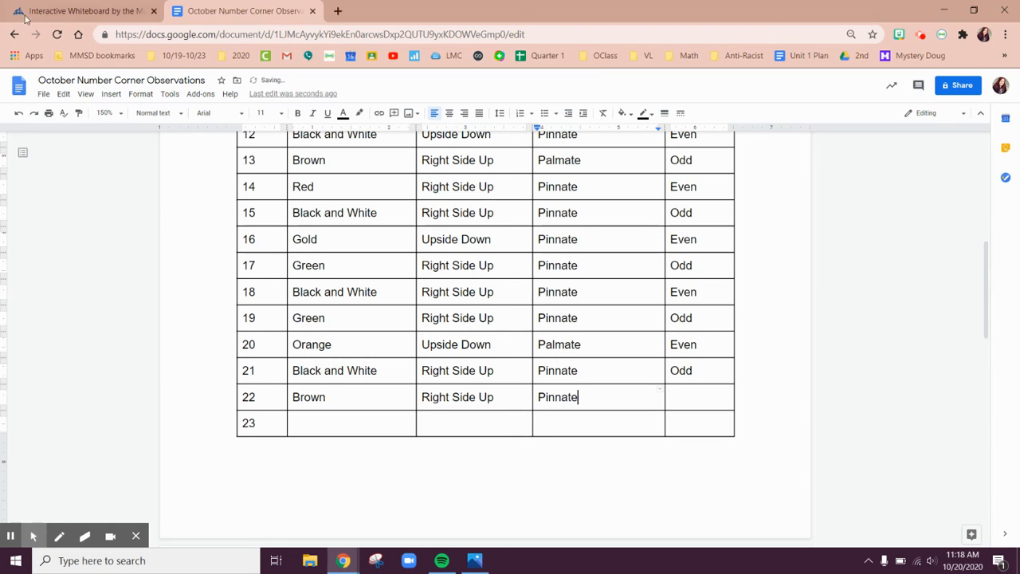
left_click(80, 12)
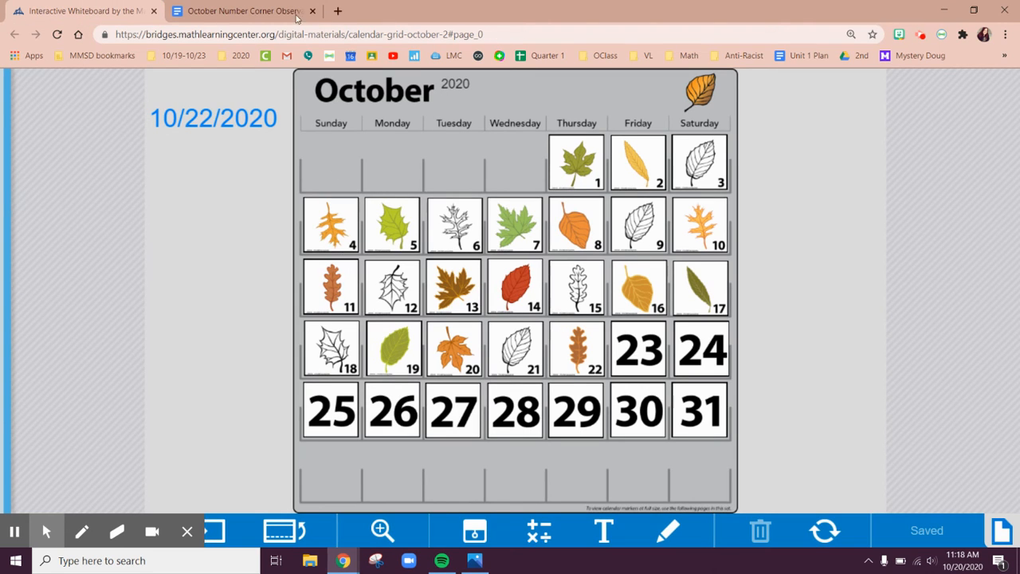
left_click(243, 11)
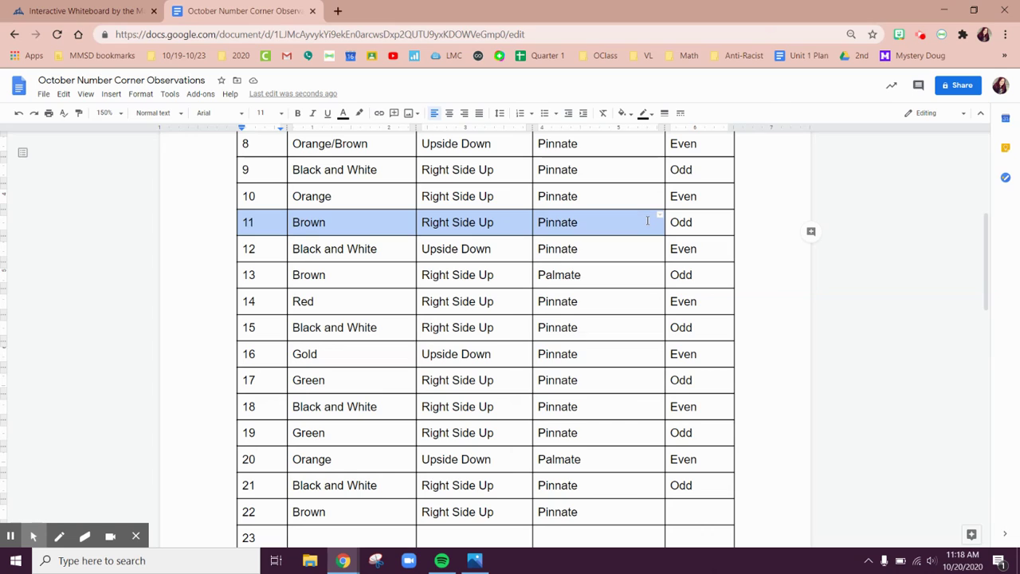
mouse_move(596, 209)
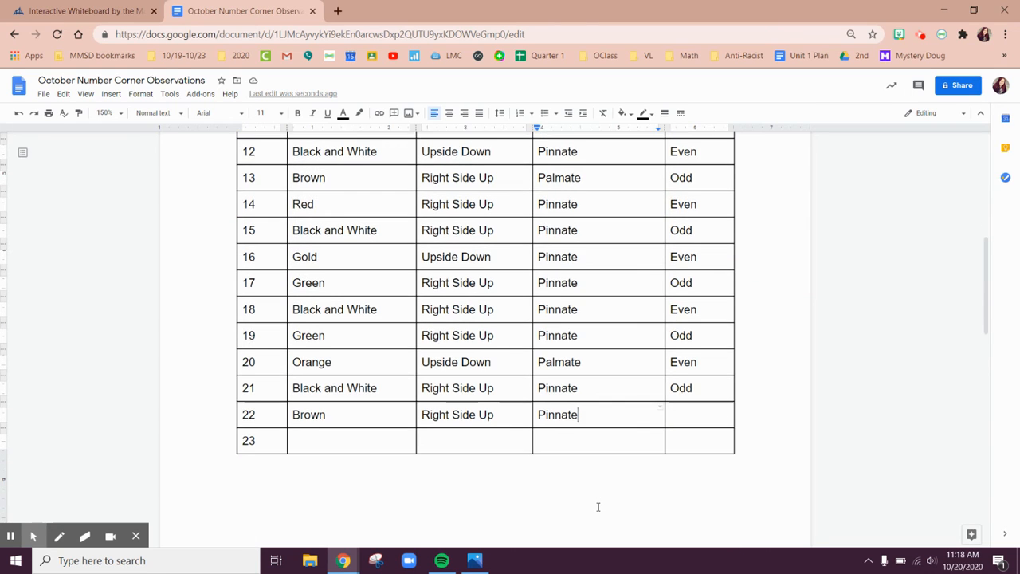
scroll("down", 3)
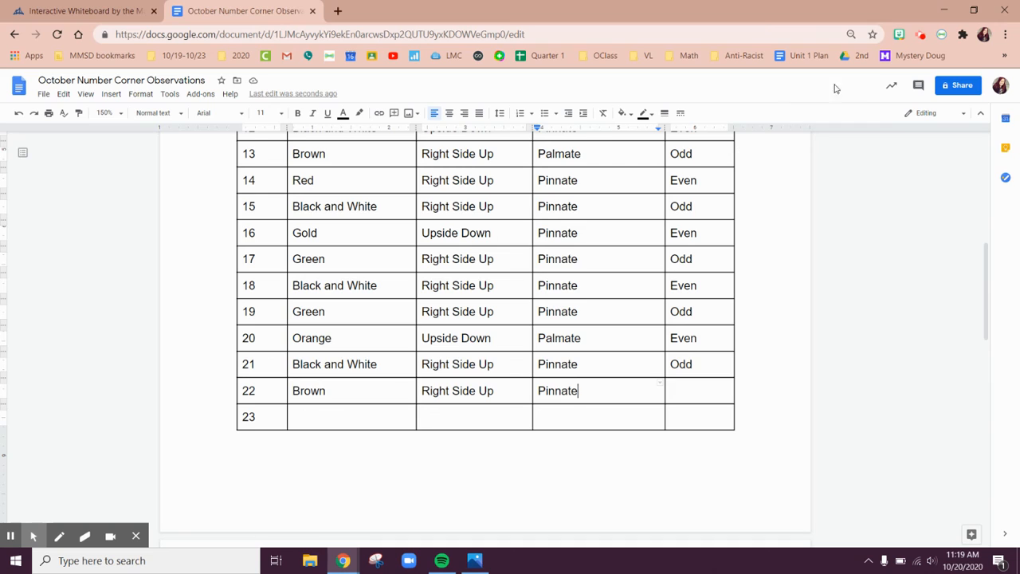
mouse_move(381, 464)
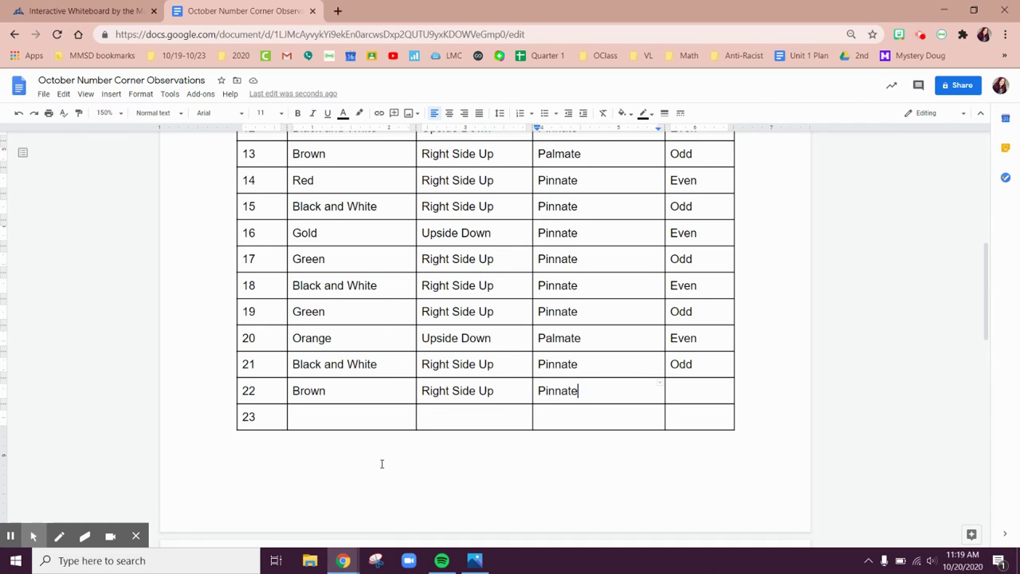
mouse_move(825, 176)
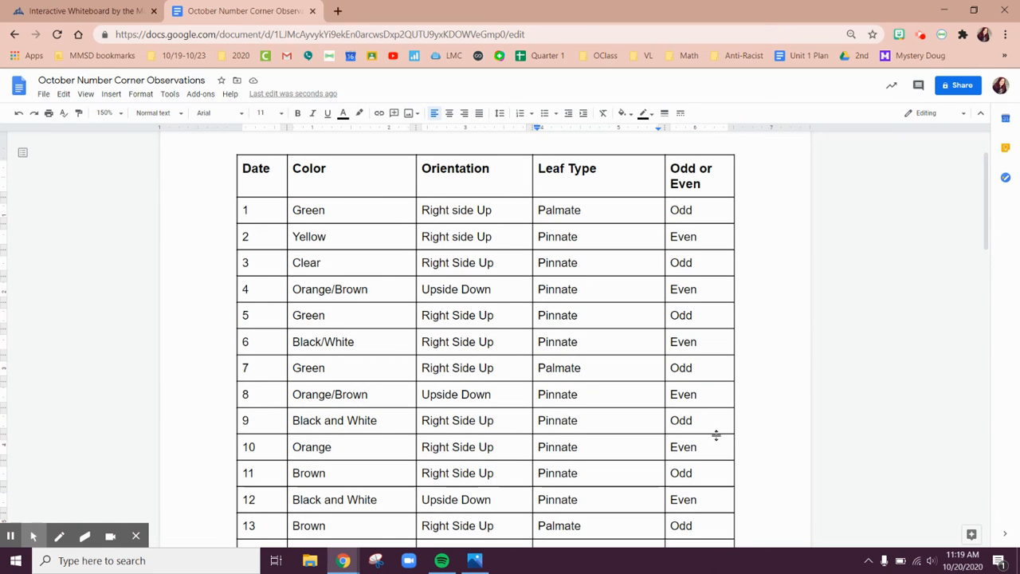
scroll("down", 3)
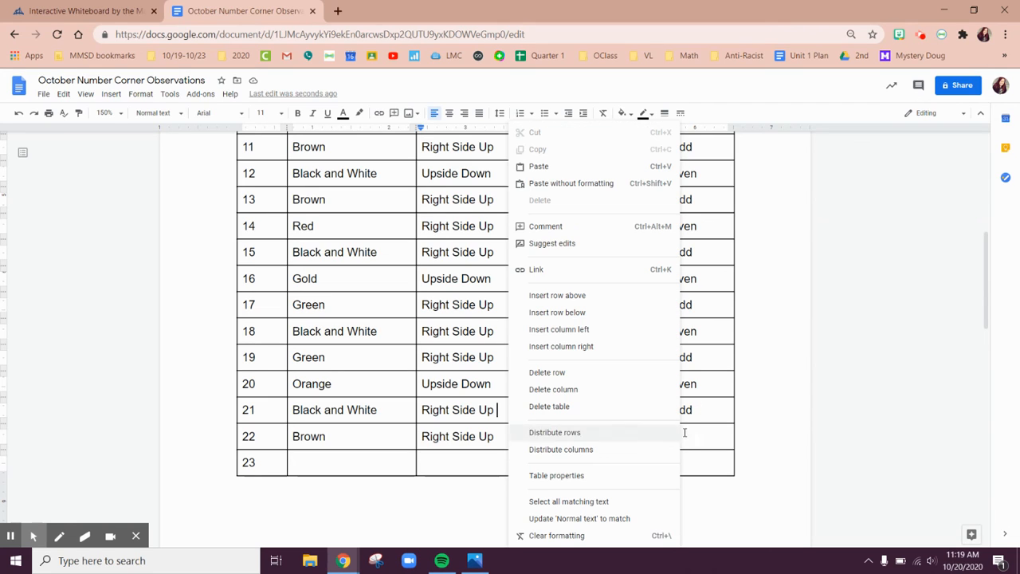
Enter Even in day 22's odd/even cell and go back to the whiteboard
left_click(685, 433)
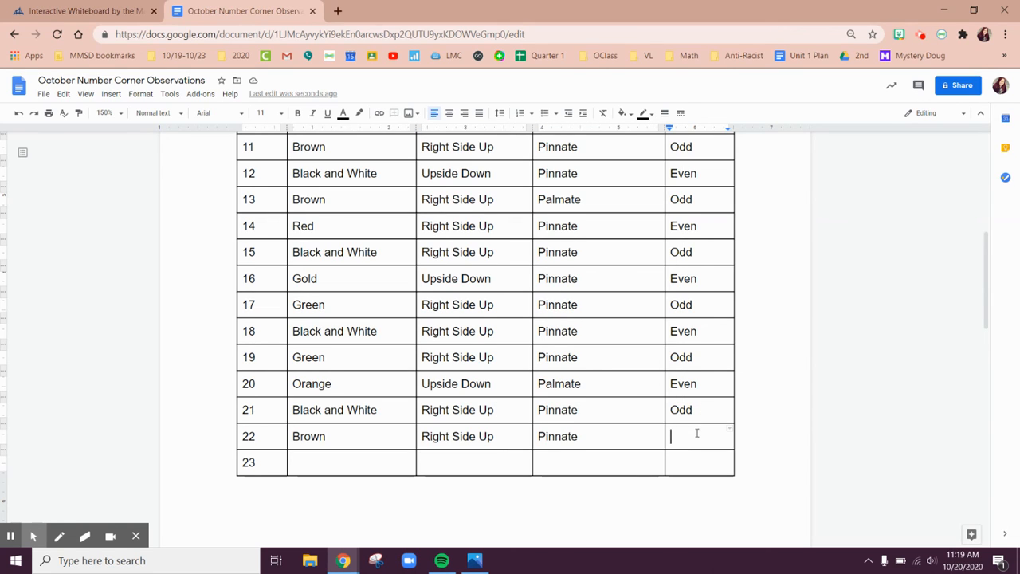
type("Even")
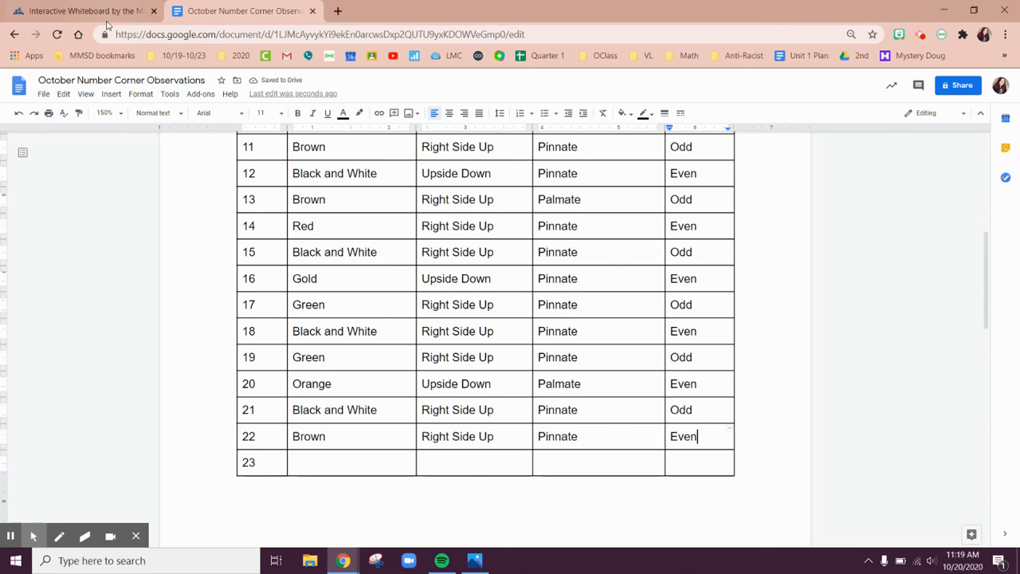
left_click(80, 14)
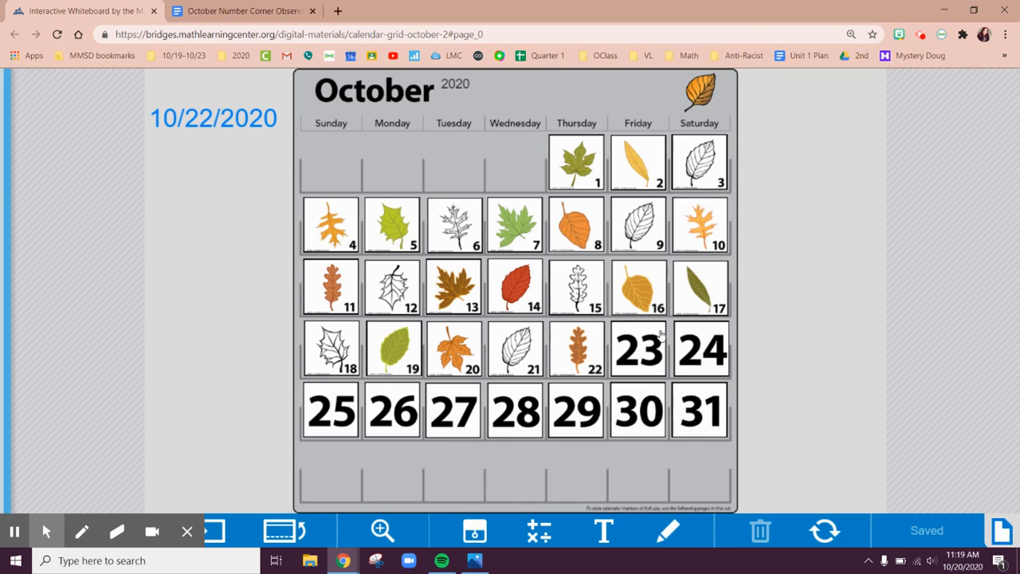
mouse_move(705, 376)
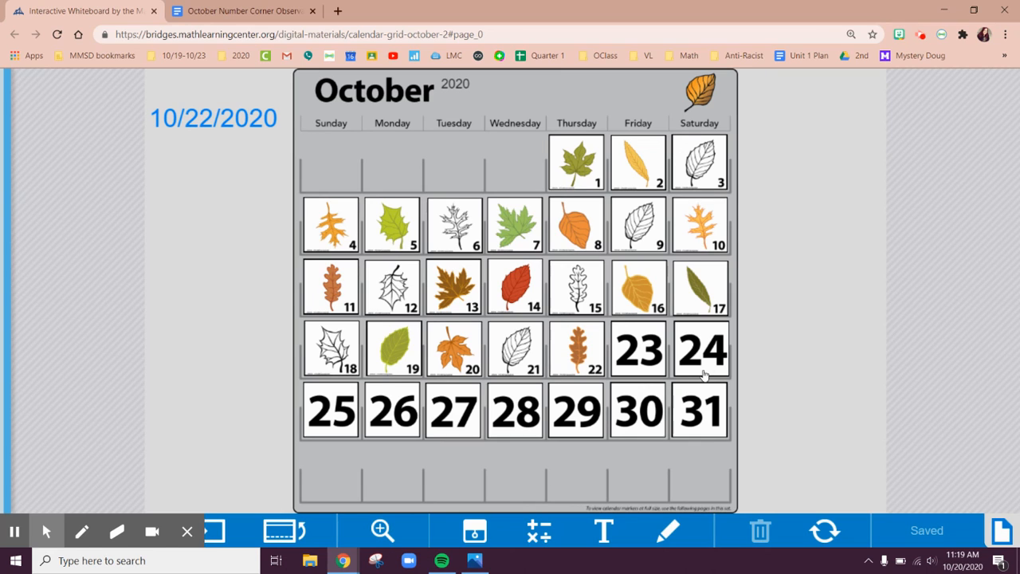
mouse_move(645, 346)
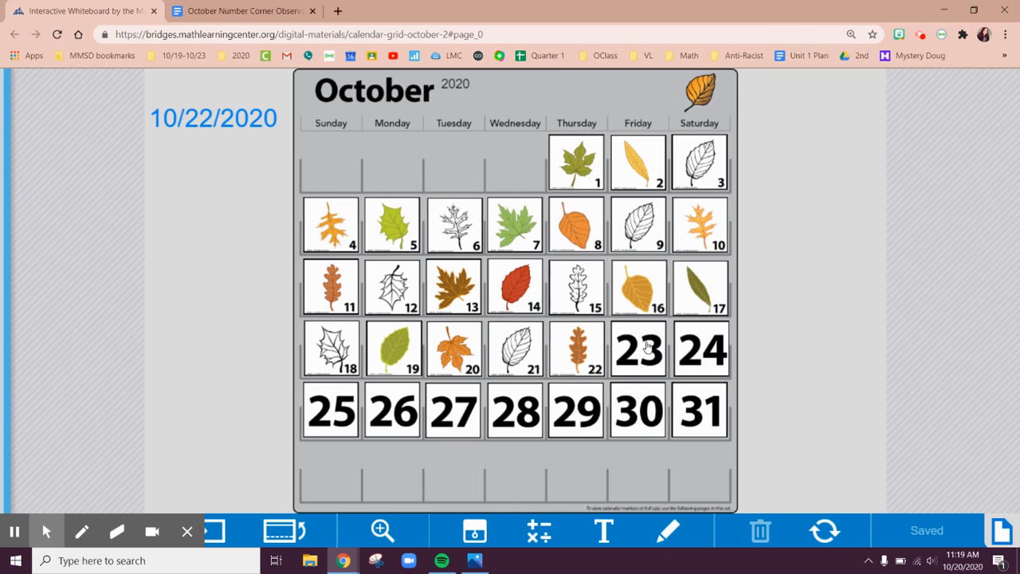
mouse_move(627, 372)
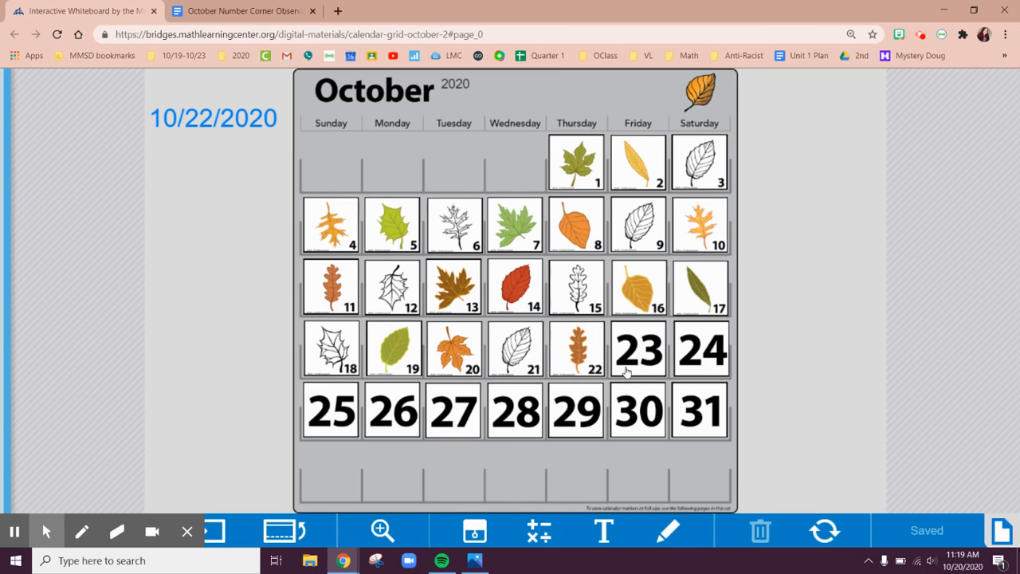
mouse_move(708, 320)
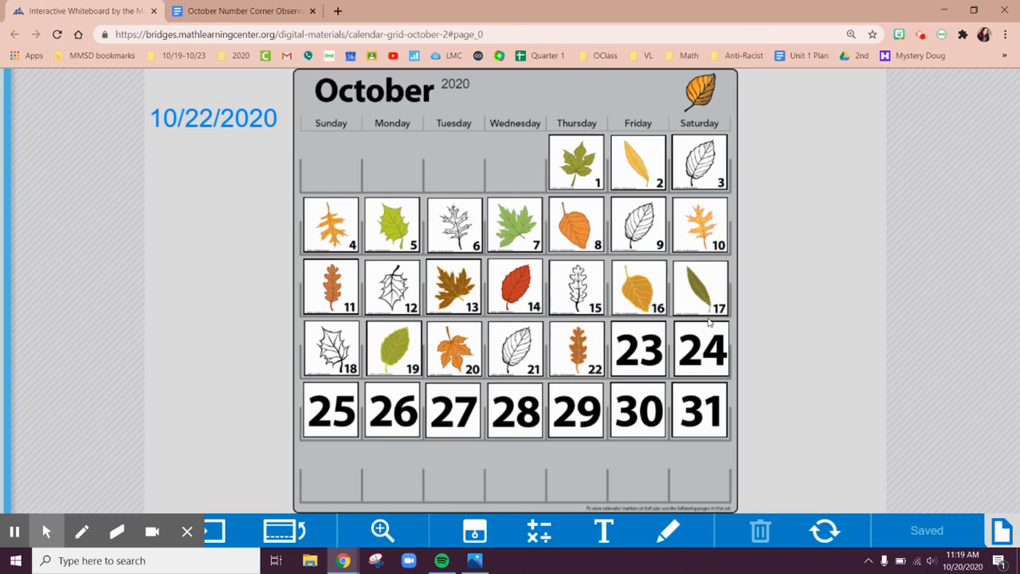
mouse_move(699, 364)
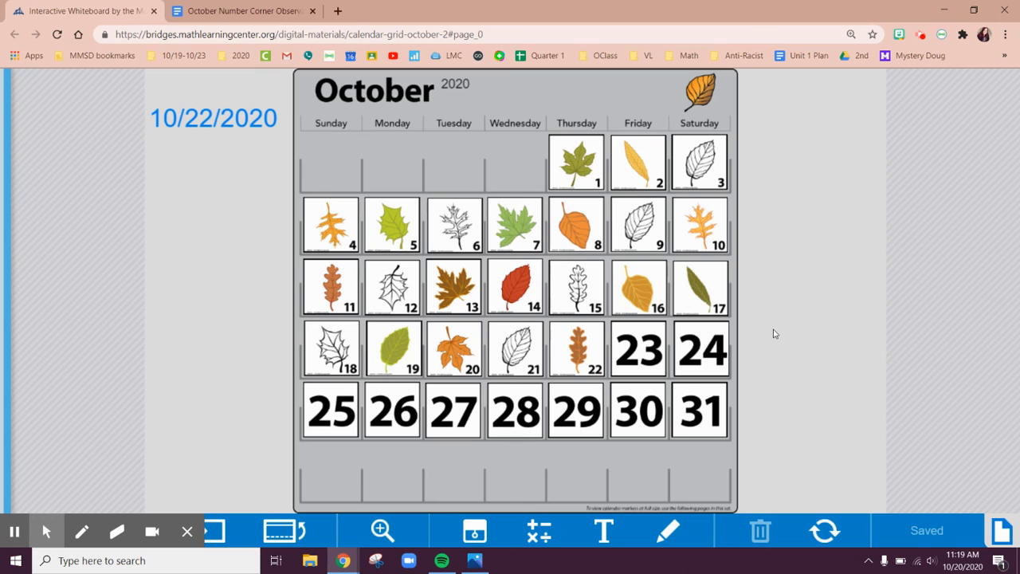
mouse_move(783, 320)
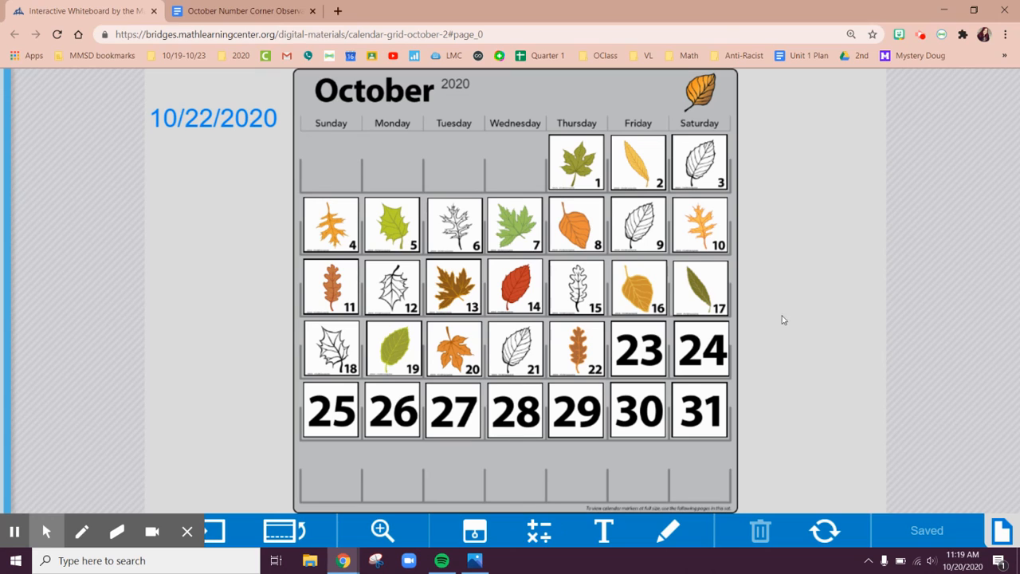